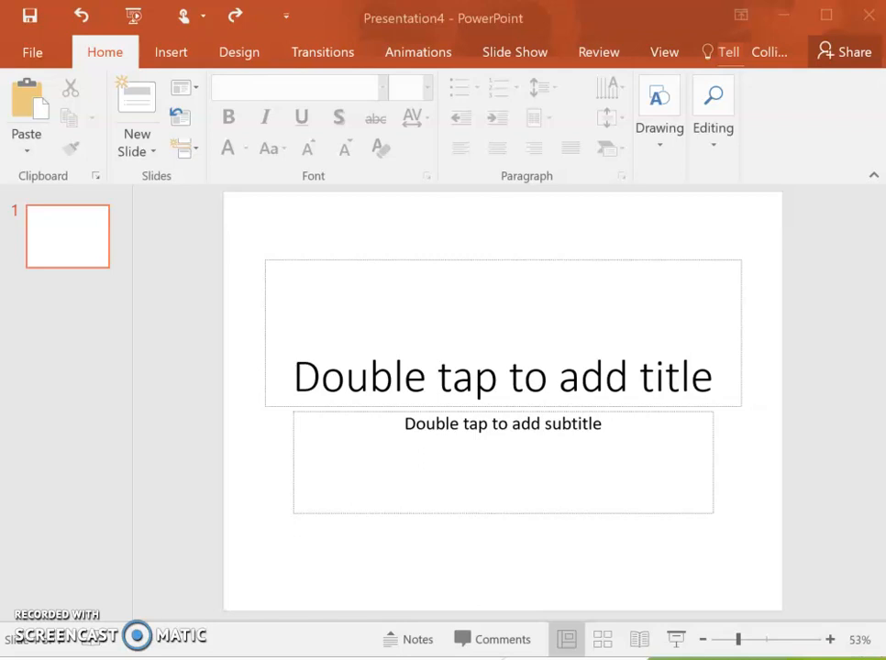
{"action": "mouse_move", "coordinate": [443, 252]}
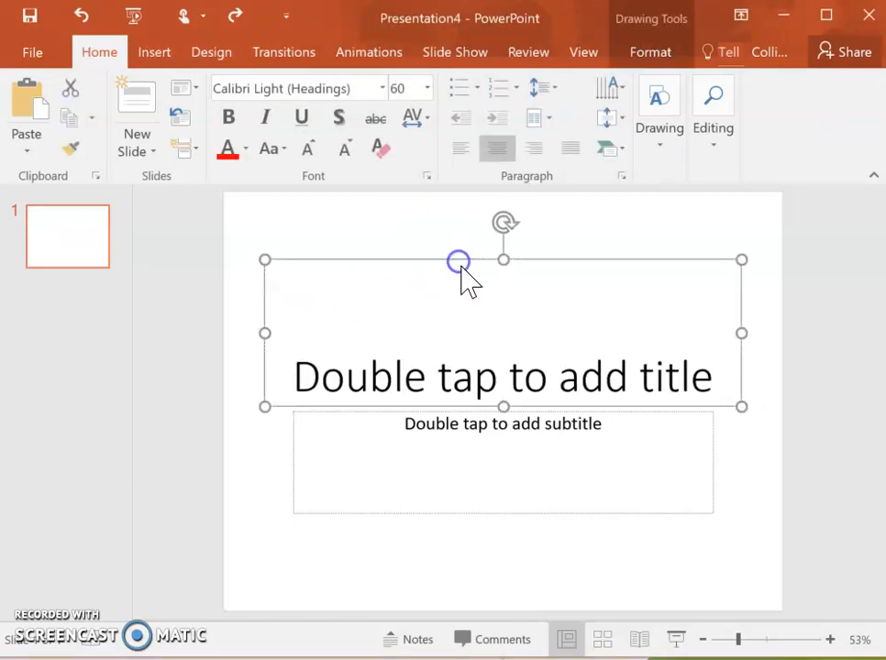
- Delete the title and subtitle placeholders so the first slide is blank
{"action": "left_click", "coordinate": [501, 438]}
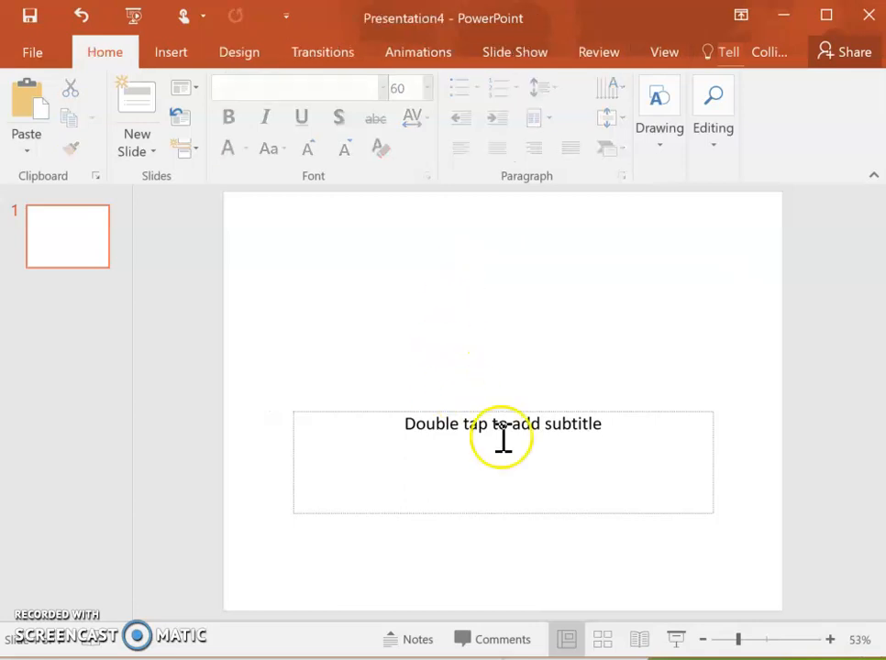
{"action": "left_click", "coordinate": [502, 422]}
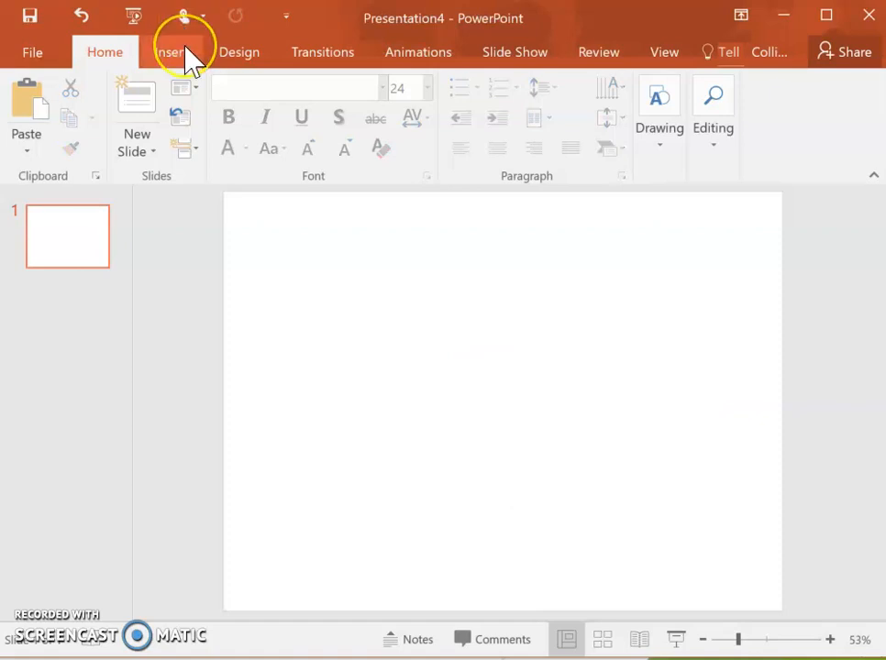
- Insert an X Y Scatter chart of the Scatter with Straight Lines type
{"action": "left_click", "coordinate": [170, 51]}
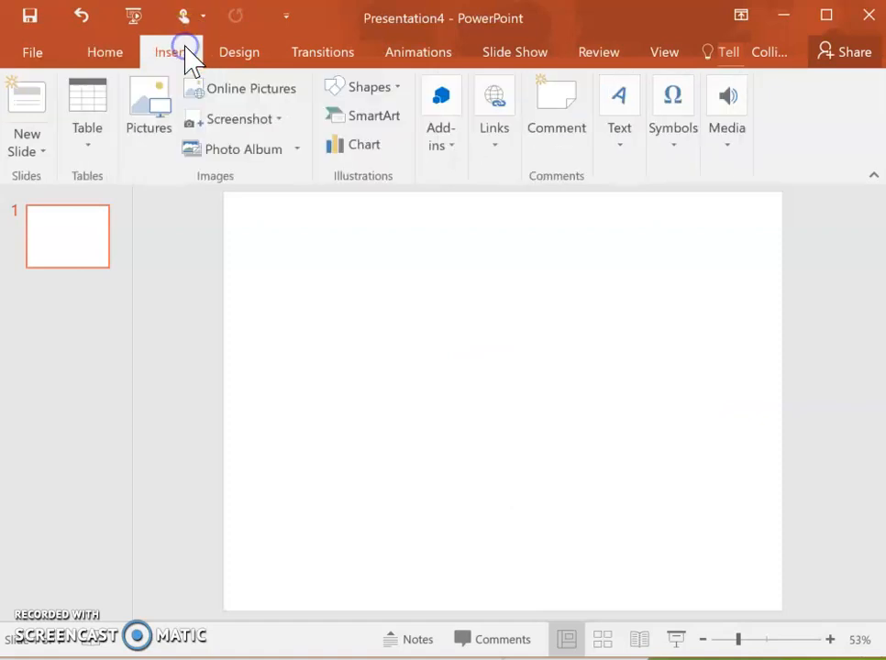
{"action": "mouse_move", "coordinate": [364, 170]}
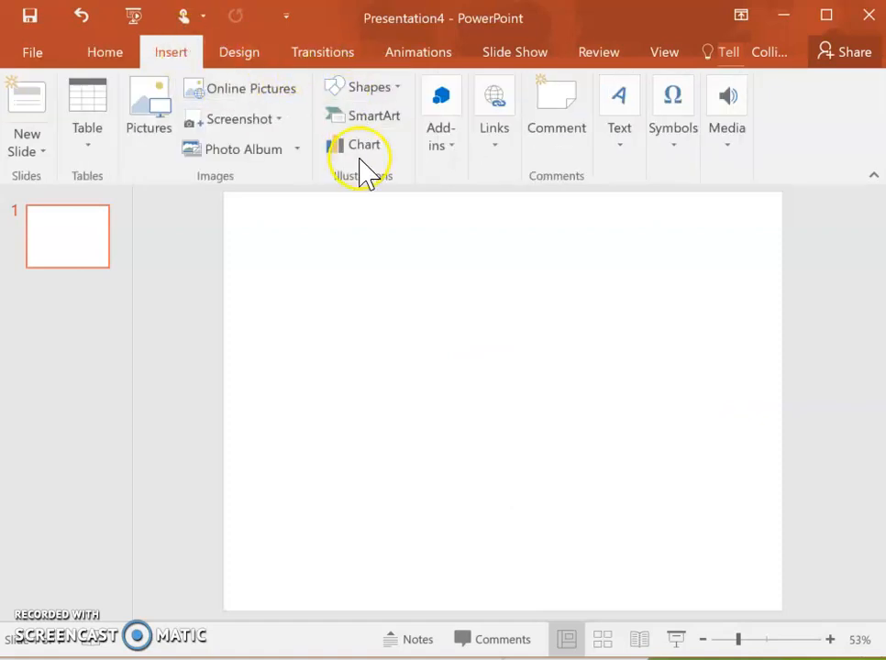
{"action": "mouse_move", "coordinate": [364, 144]}
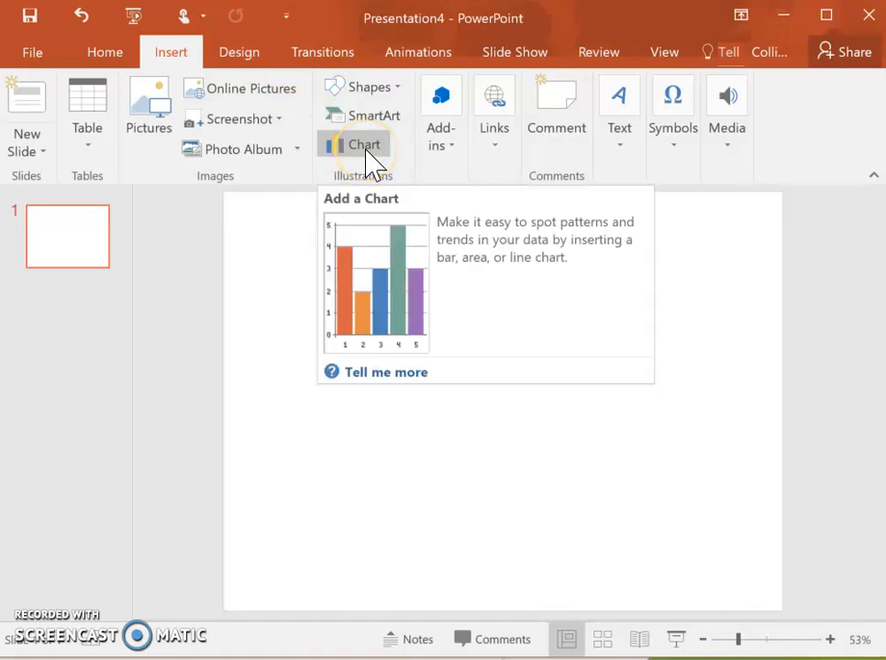
{"action": "left_click", "coordinate": [364, 144]}
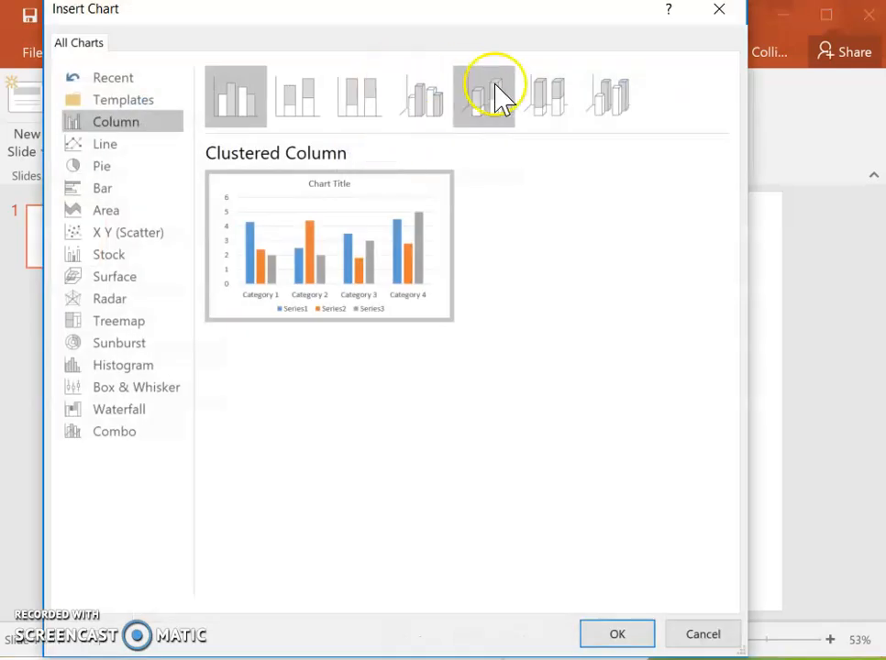
{"action": "mouse_move", "coordinate": [733, 408]}
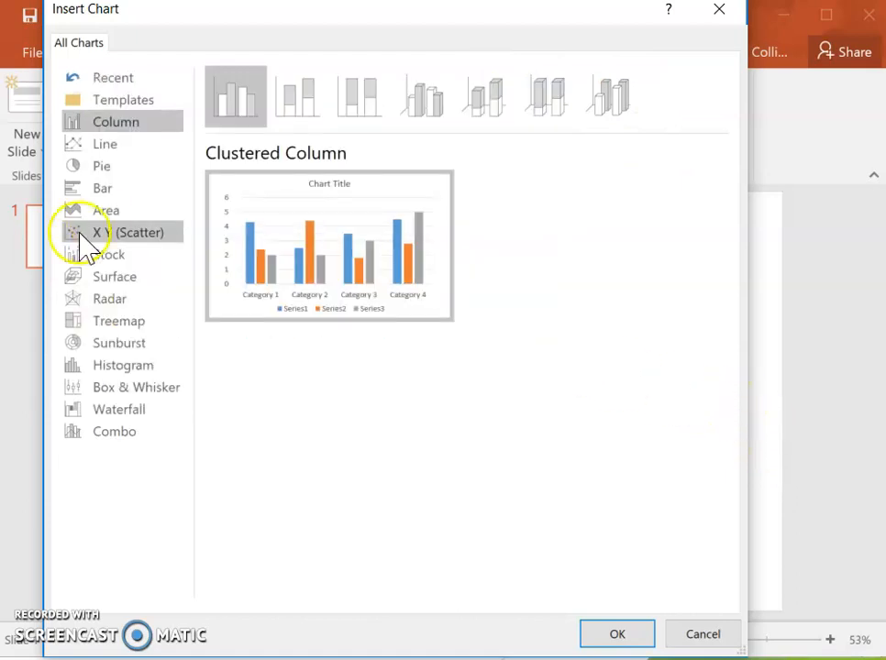
{"action": "mouse_move", "coordinate": [101, 564]}
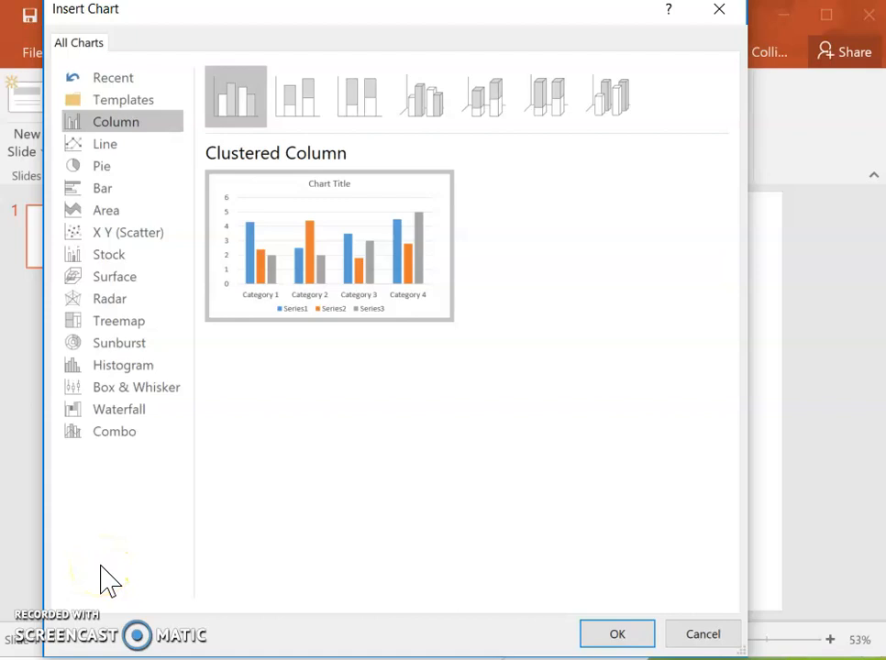
{"action": "mouse_move", "coordinate": [126, 232]}
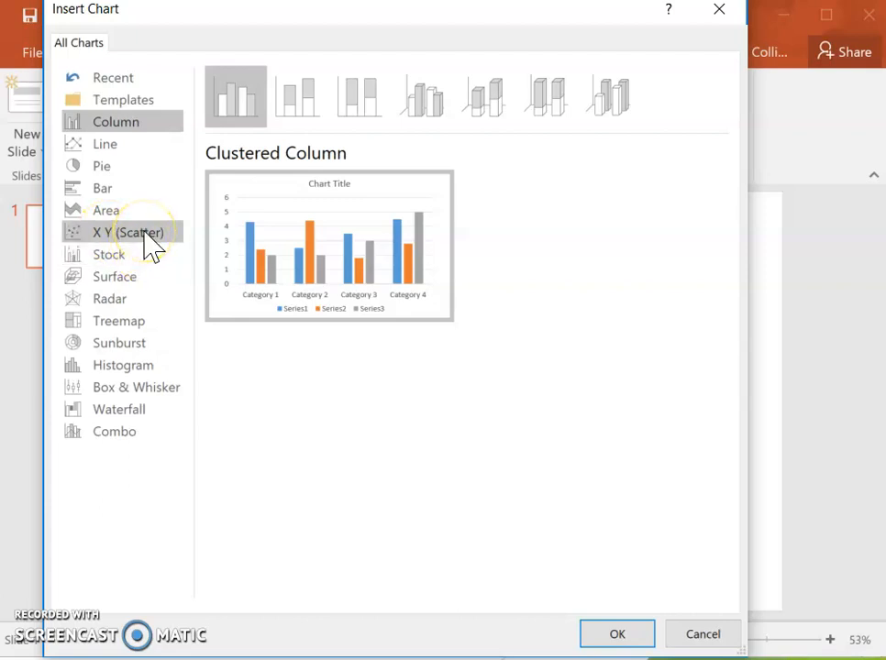
{"action": "mouse_move", "coordinate": [147, 220]}
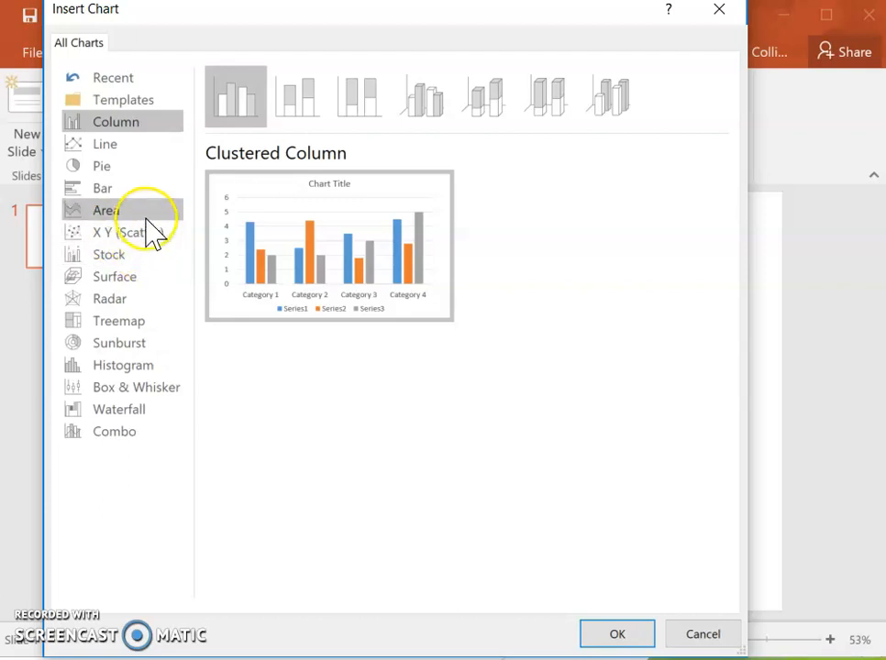
{"action": "mouse_move", "coordinate": [126, 232]}
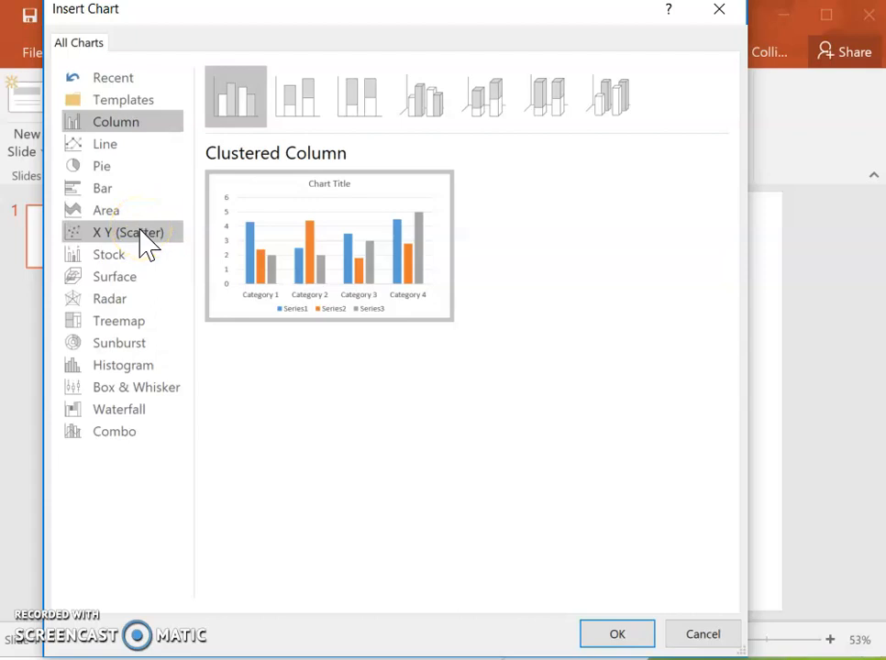
{"action": "left_click", "coordinate": [128, 232]}
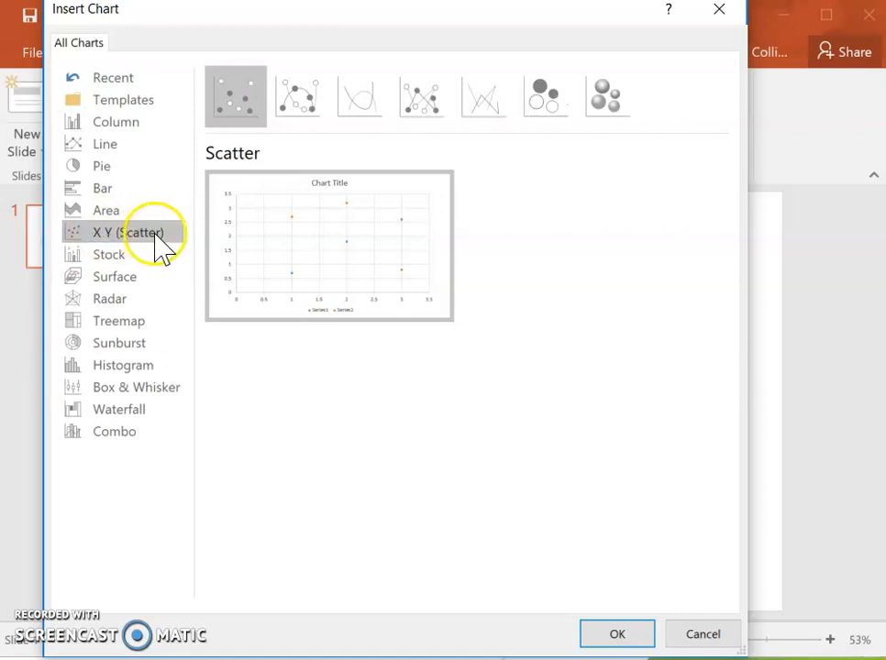
{"action": "mouse_move", "coordinate": [236, 96]}
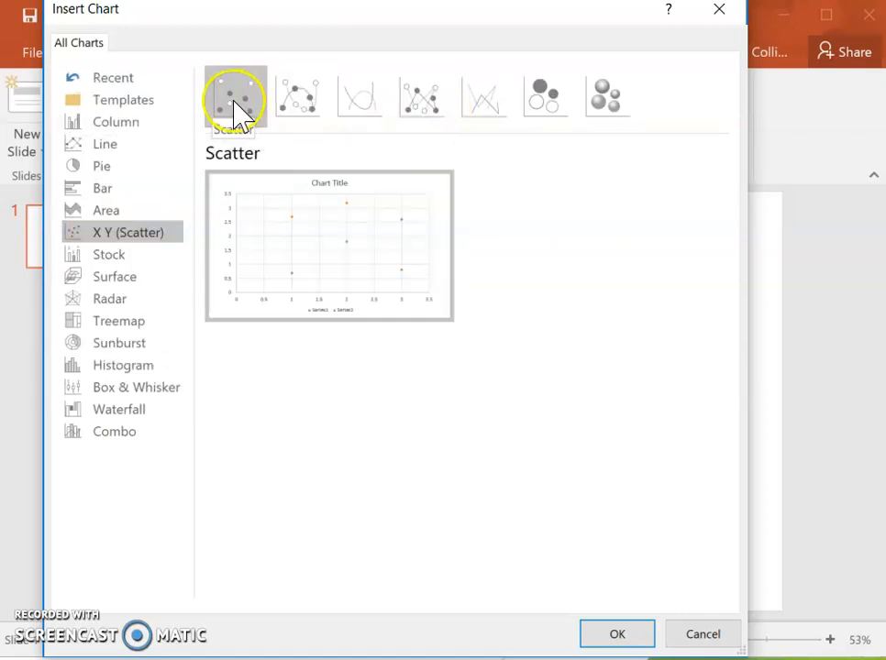
{"action": "mouse_move", "coordinate": [484, 96]}
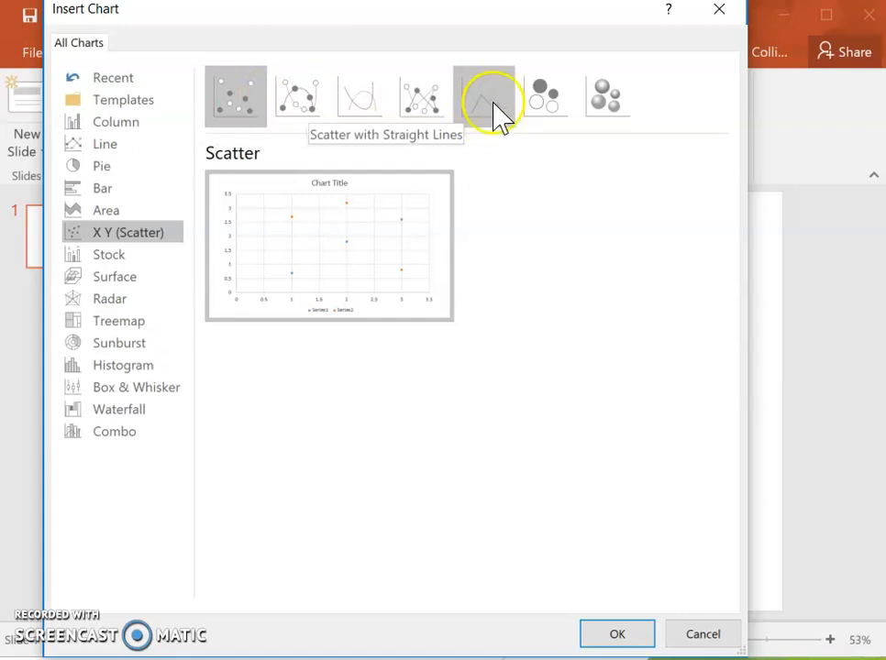
{"action": "left_click", "coordinate": [484, 96]}
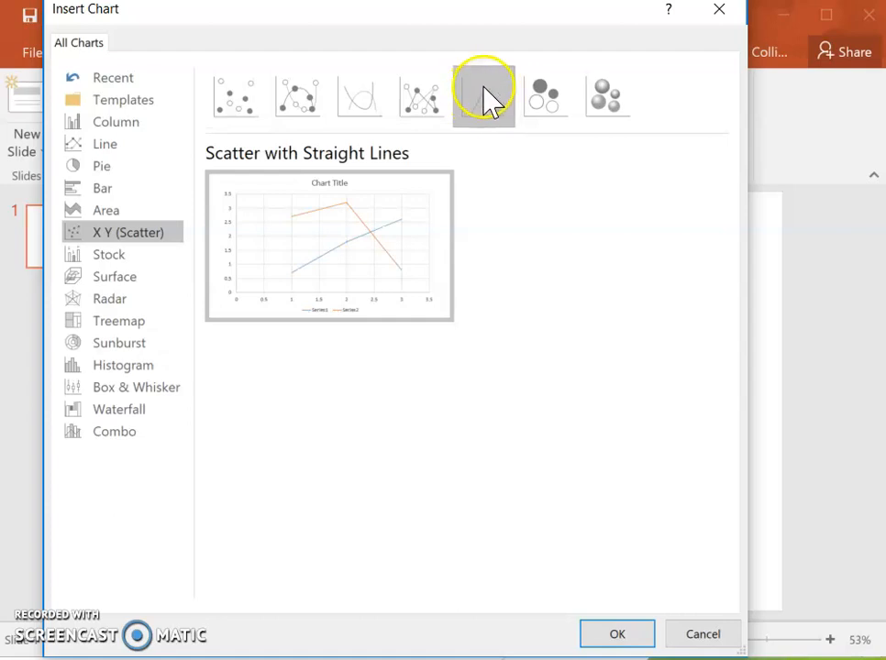
{"action": "mouse_move", "coordinate": [307, 459]}
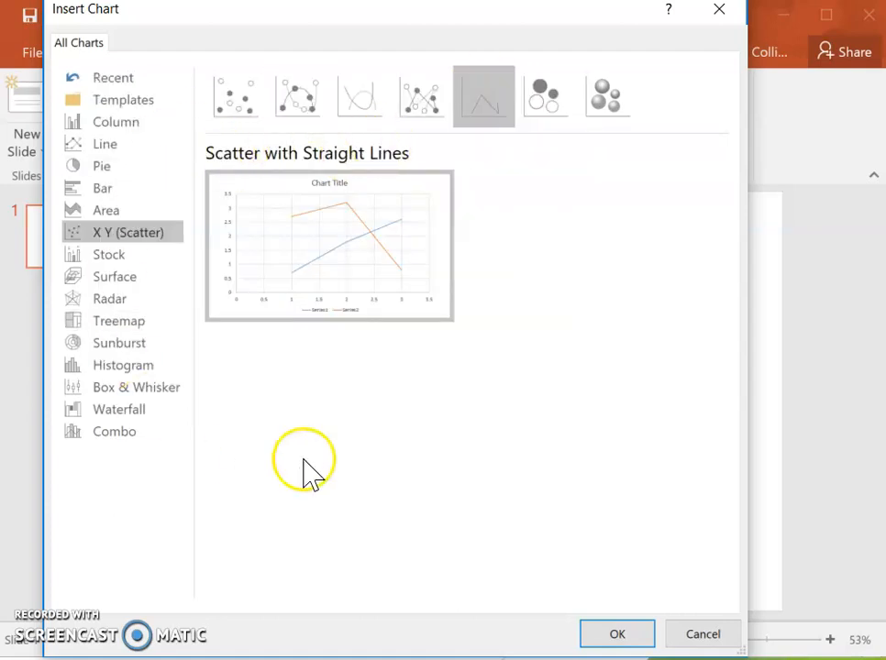
{"action": "mouse_move", "coordinate": [617, 633]}
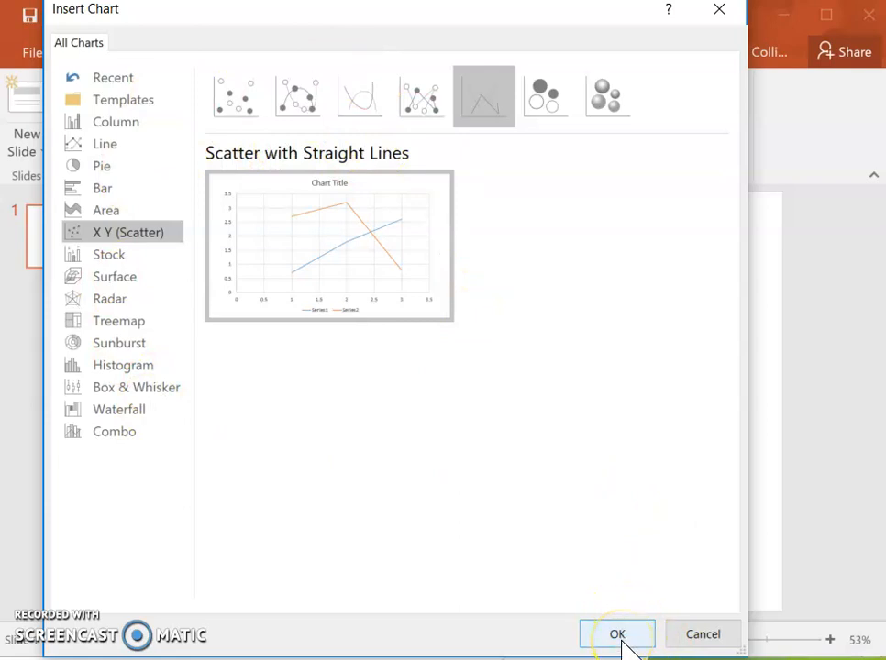
{"action": "left_click", "coordinate": [617, 633]}
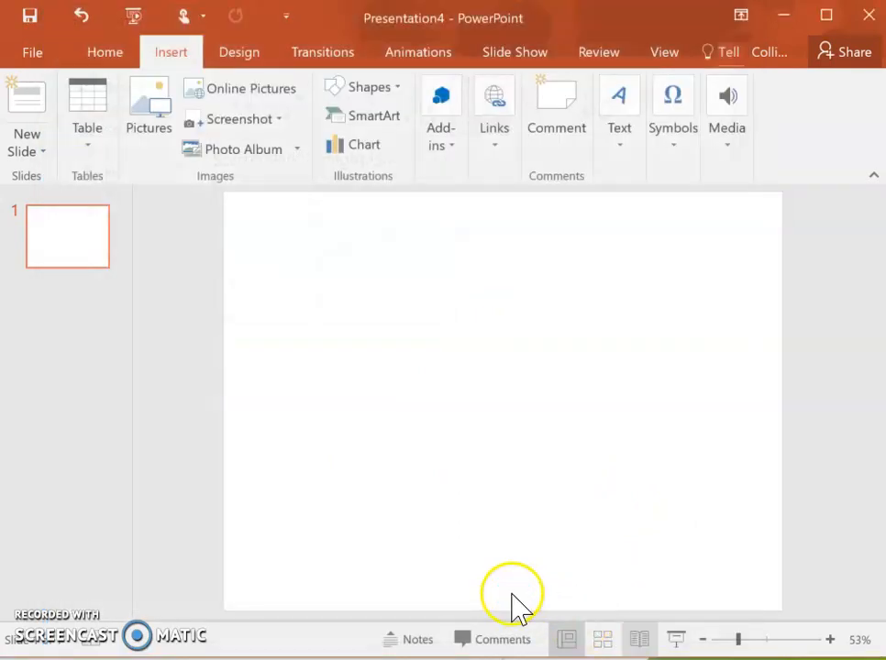
- Enter chart data points (0, 3.243) and (10, 11.623) in the data sheet
{"action": "left_click", "coordinate": [363, 144]}
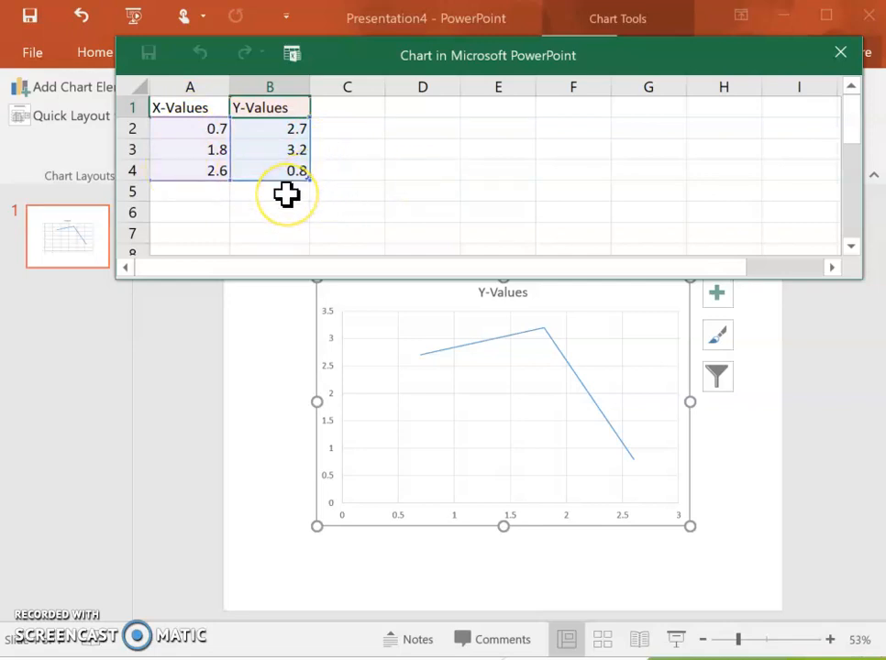
{"action": "mouse_move", "coordinate": [287, 195]}
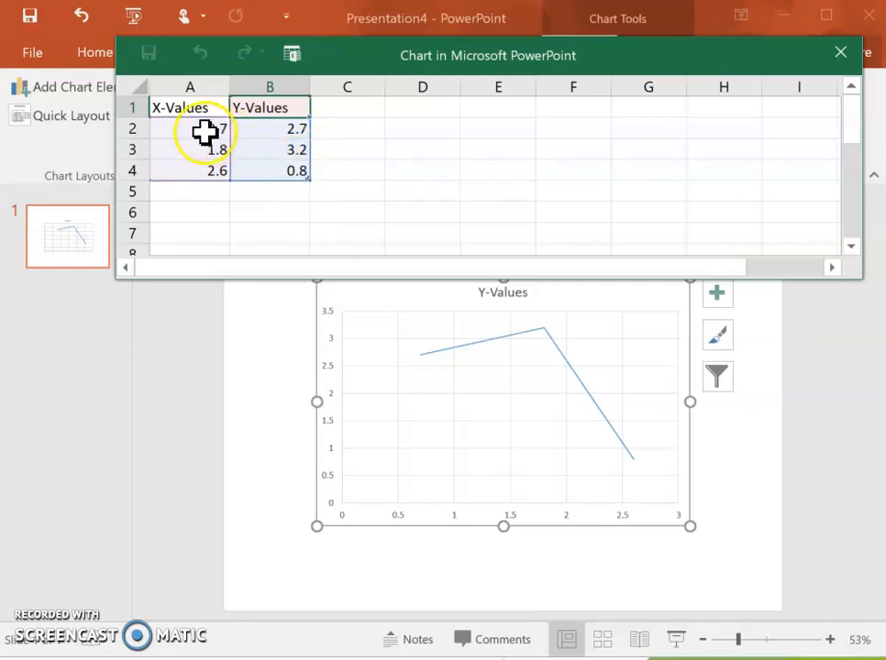
{"action": "left_click", "coordinate": [190, 107]}
{"action": "type", "text": "0"}
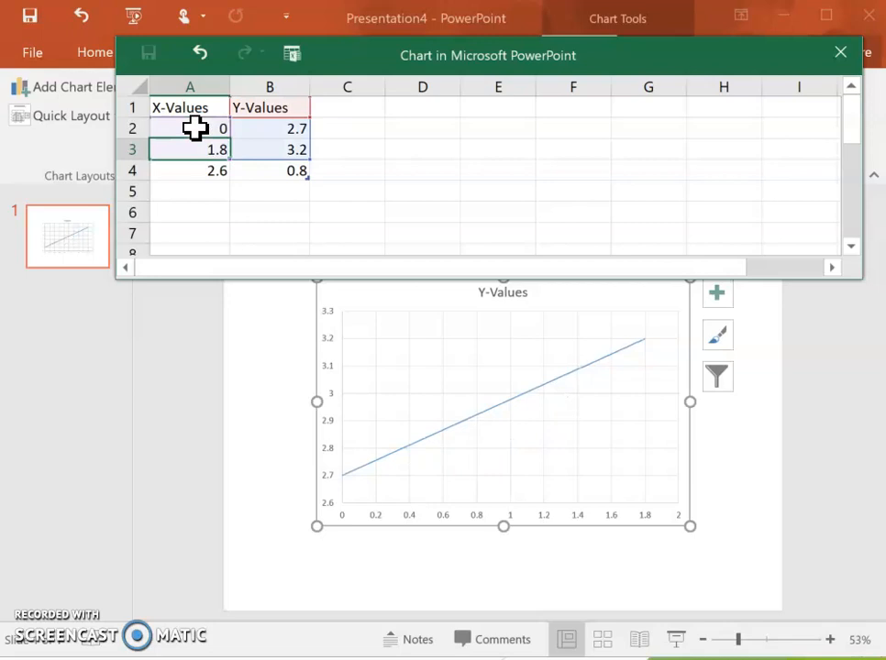
{"action": "type", "text": "10"}
{"action": "left_click", "coordinate": [270, 128]}
{"action": "type", "text": "3.243"}
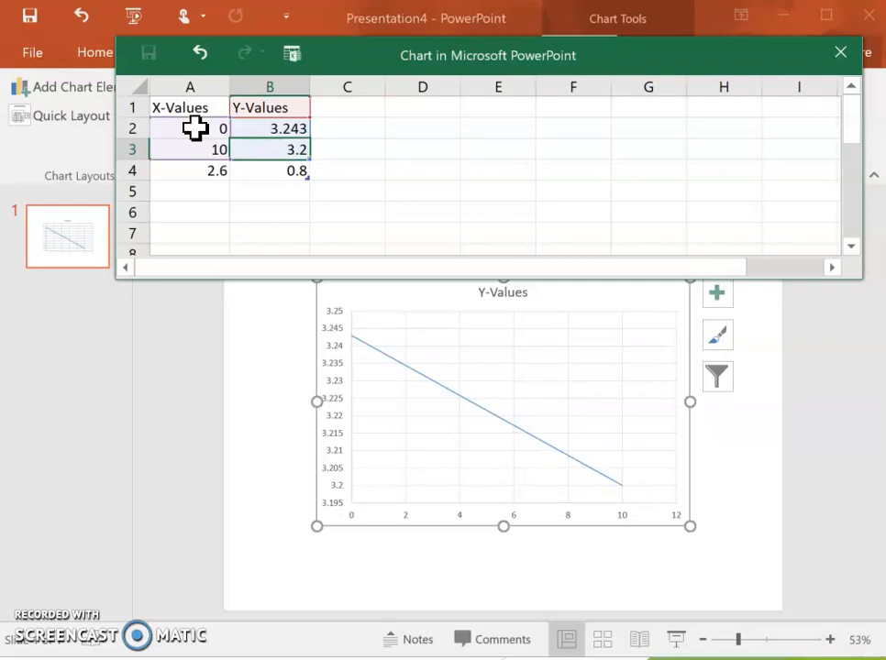
{"action": "type", "text": "11"}
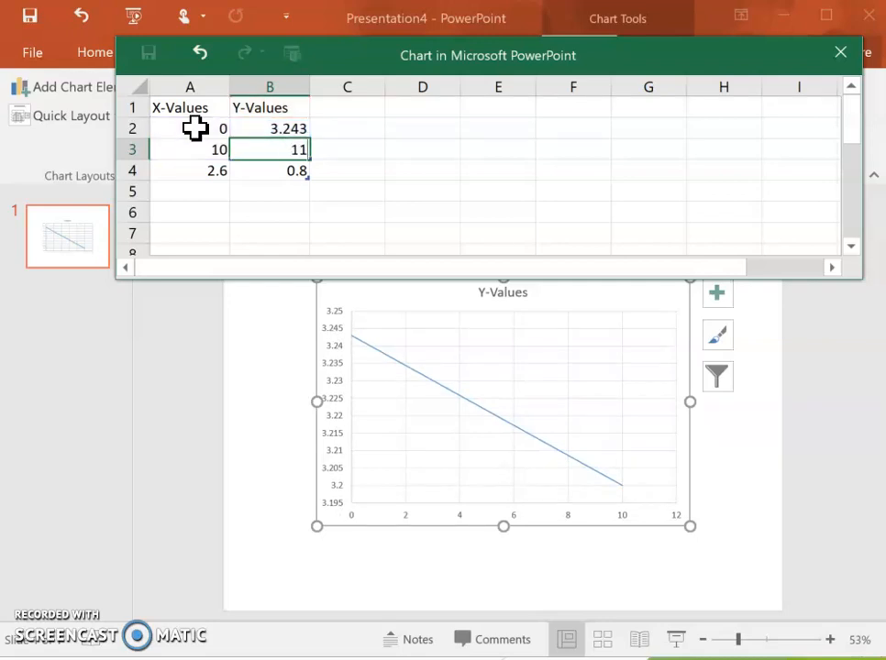
{"action": "type", "text": "11.623"}
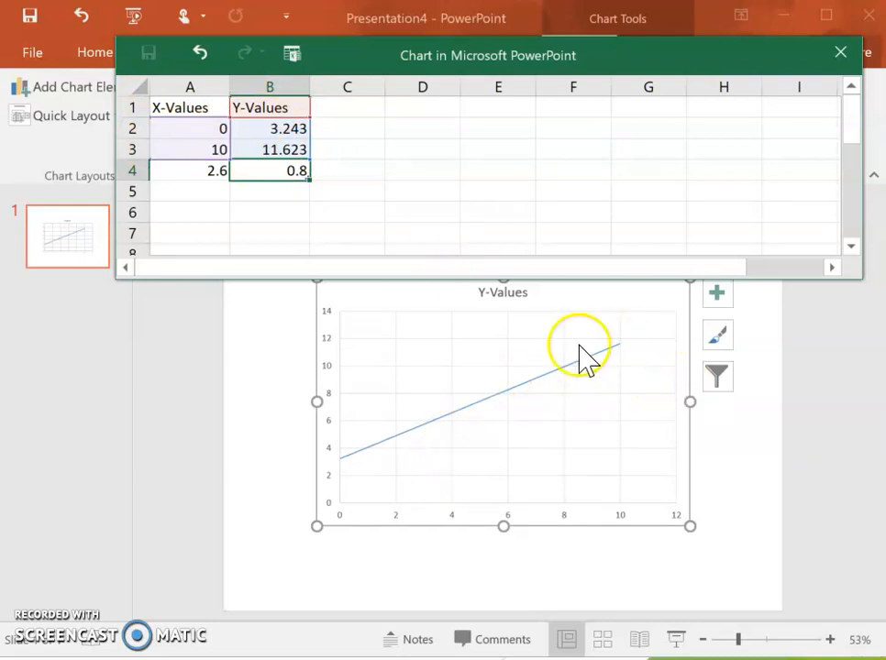
{"action": "mouse_move", "coordinate": [341, 456]}
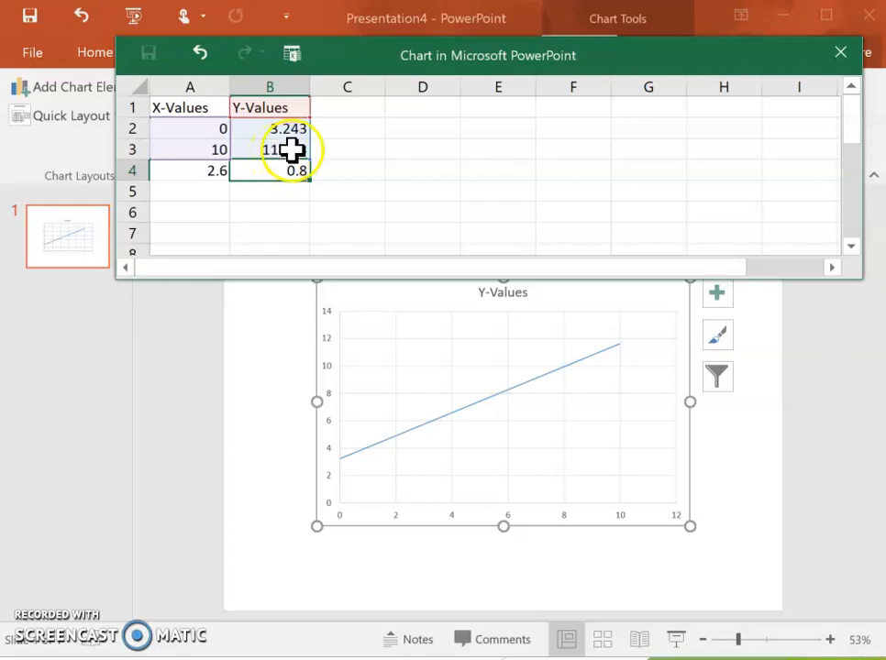
{"action": "mouse_move", "coordinate": [582, 125]}
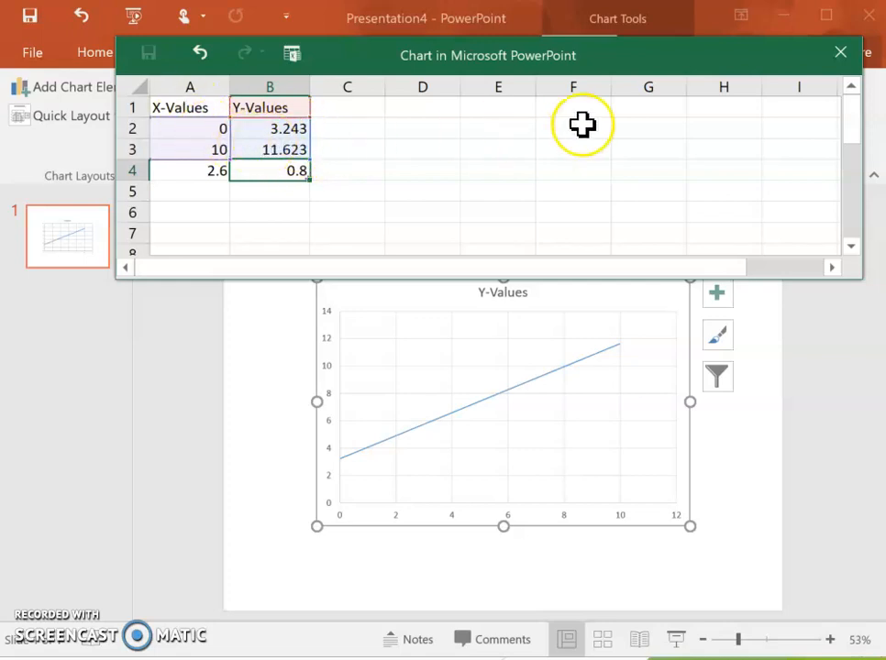
{"action": "mouse_move", "coordinate": [648, 169]}
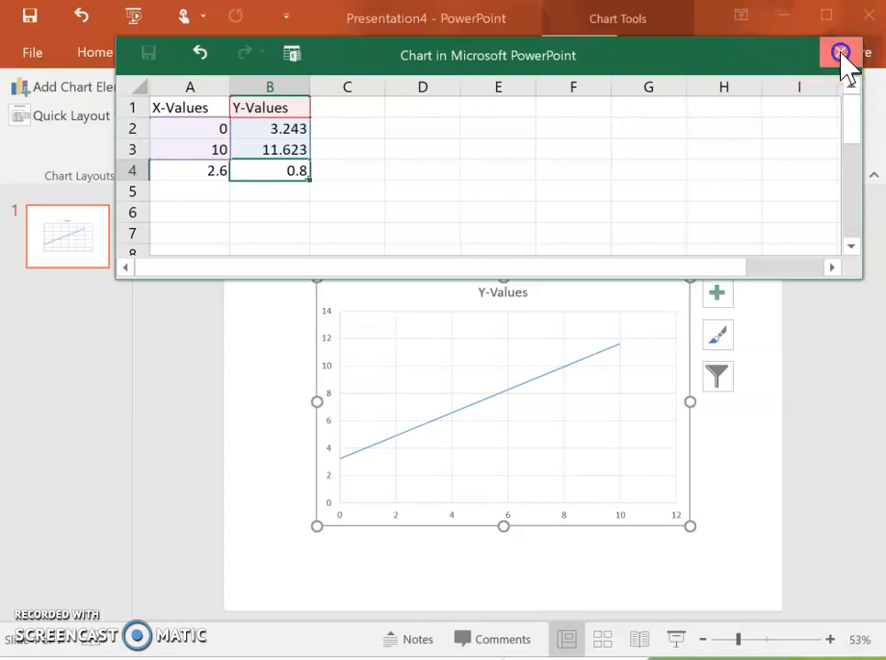
- Apply the Quick Layout with no title or gridlines and a bottom Y-Values legend
{"action": "left_click", "coordinate": [840, 53]}
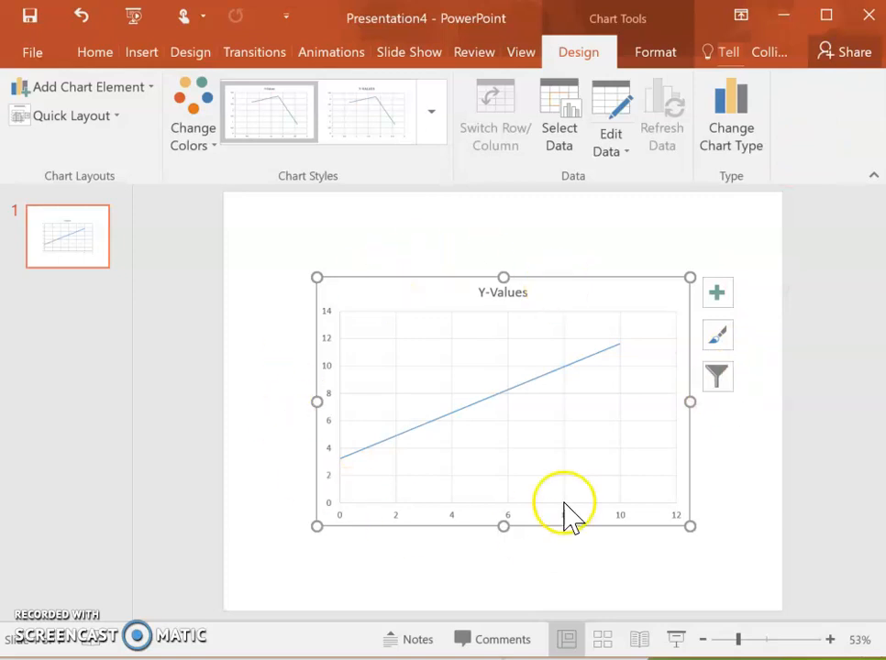
{"action": "mouse_move", "coordinate": [600, 474]}
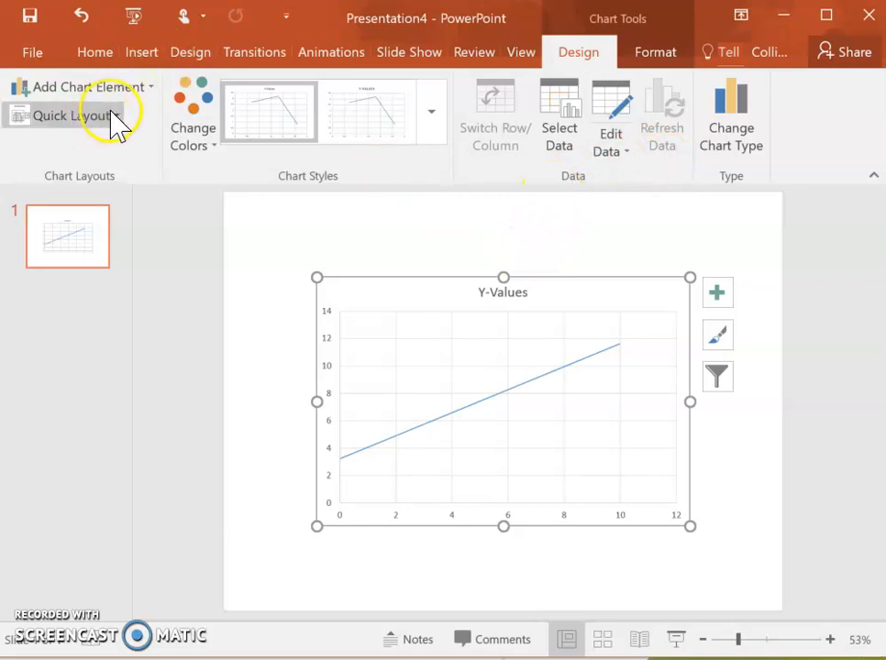
{"action": "left_click", "coordinate": [64, 115]}
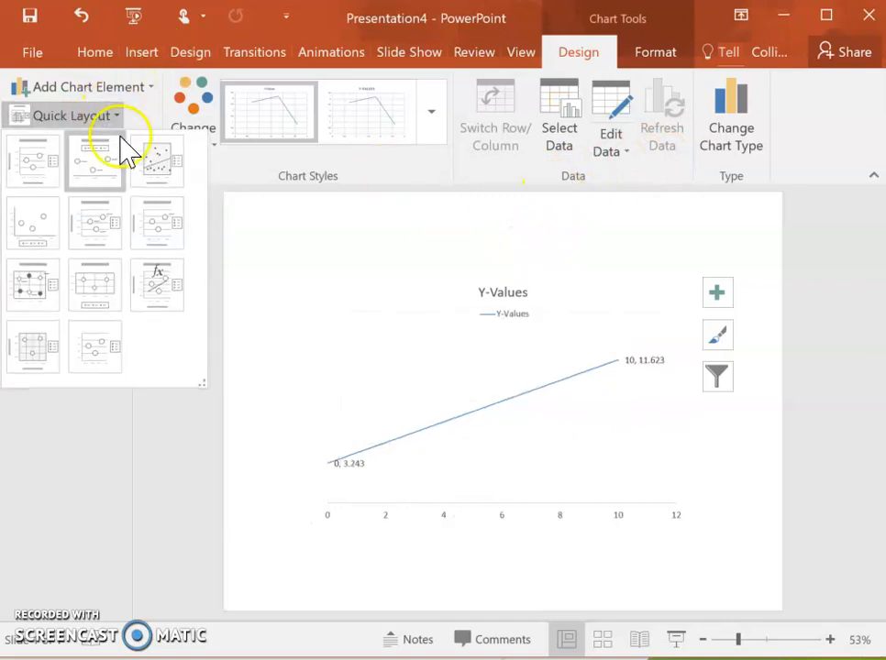
{"action": "left_click", "coordinate": [33, 222]}
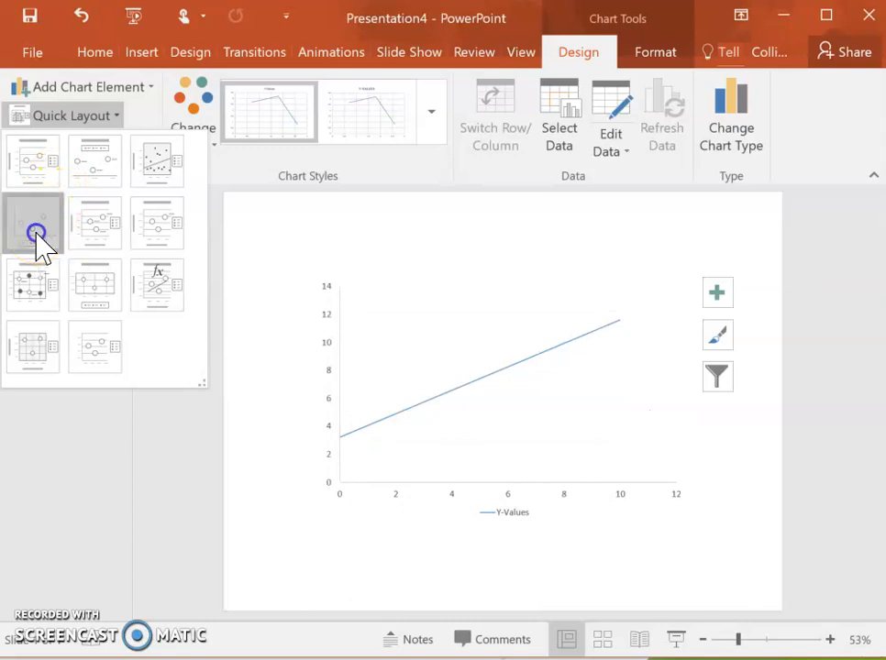
{"action": "left_click", "coordinate": [33, 223]}
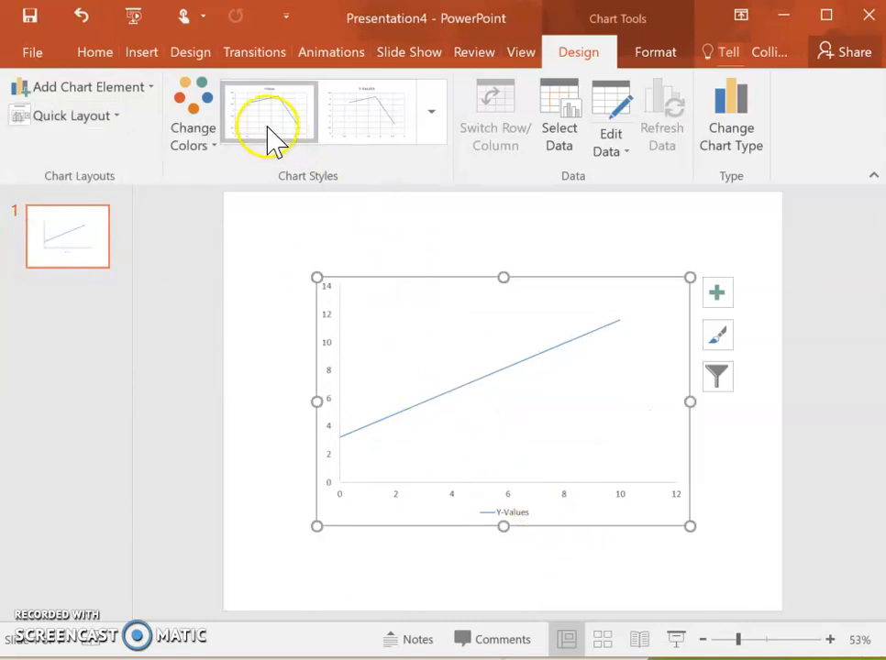
{"action": "mouse_move", "coordinate": [655, 51]}
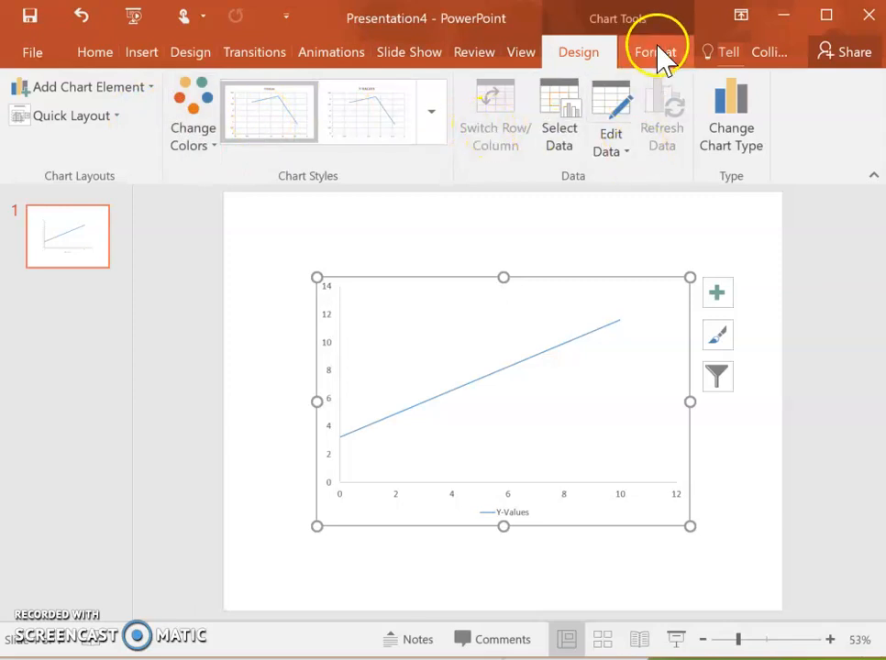
{"action": "mouse_move", "coordinate": [135, 88]}
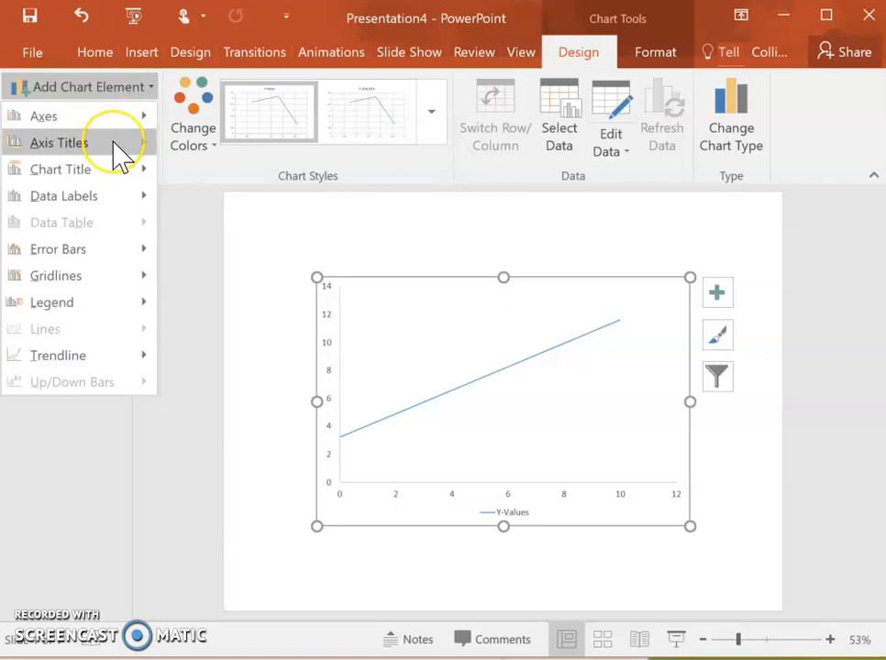
- Add axis titles 'Quiz 1' for horizontal and 'Quiz2' for vertical, replacing the legend
{"action": "left_click", "coordinate": [57, 143]}
{"action": "type", "text": "Quiz 1"}
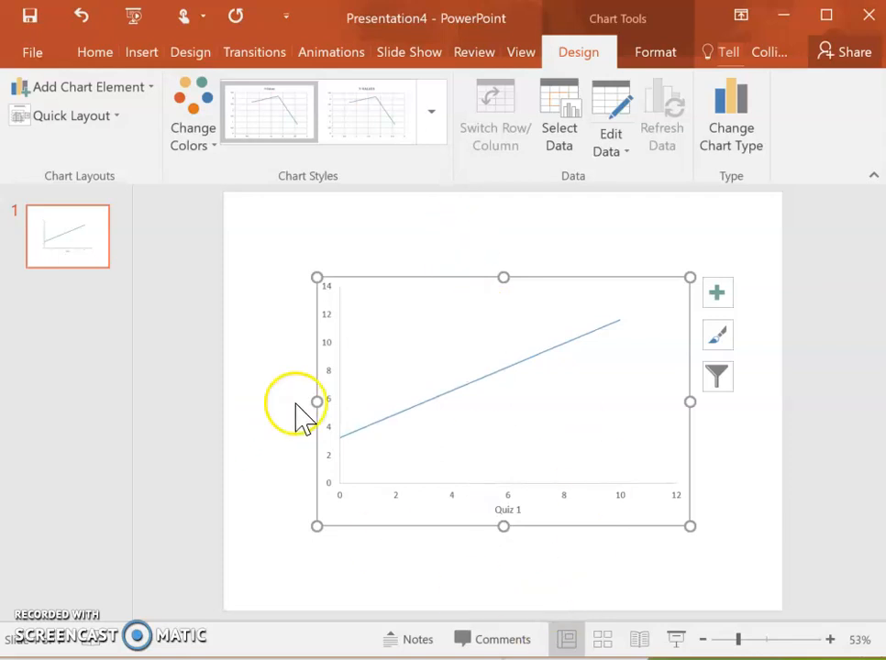
{"action": "mouse_move", "coordinate": [69, 69]}
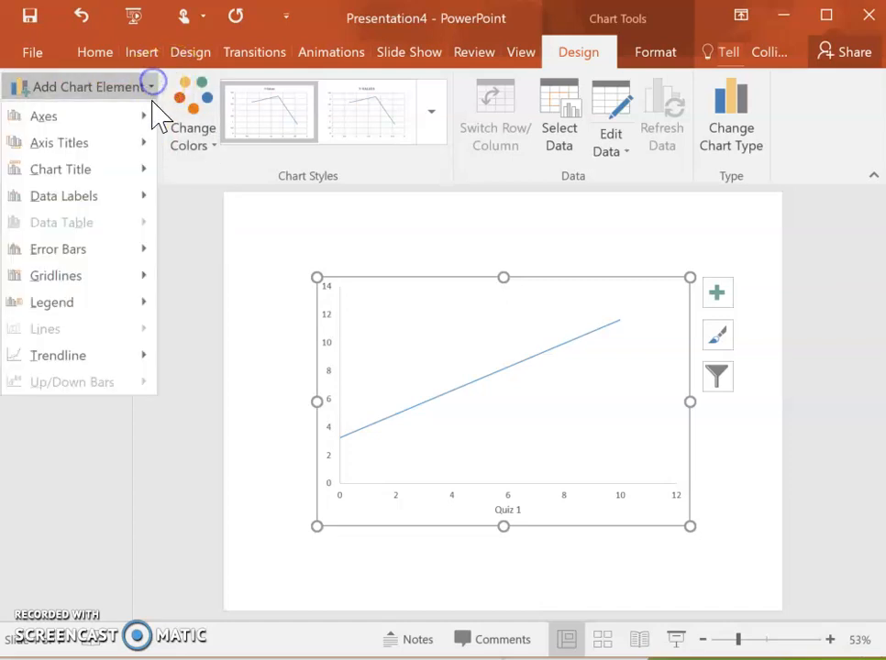
{"action": "left_click", "coordinate": [60, 142]}
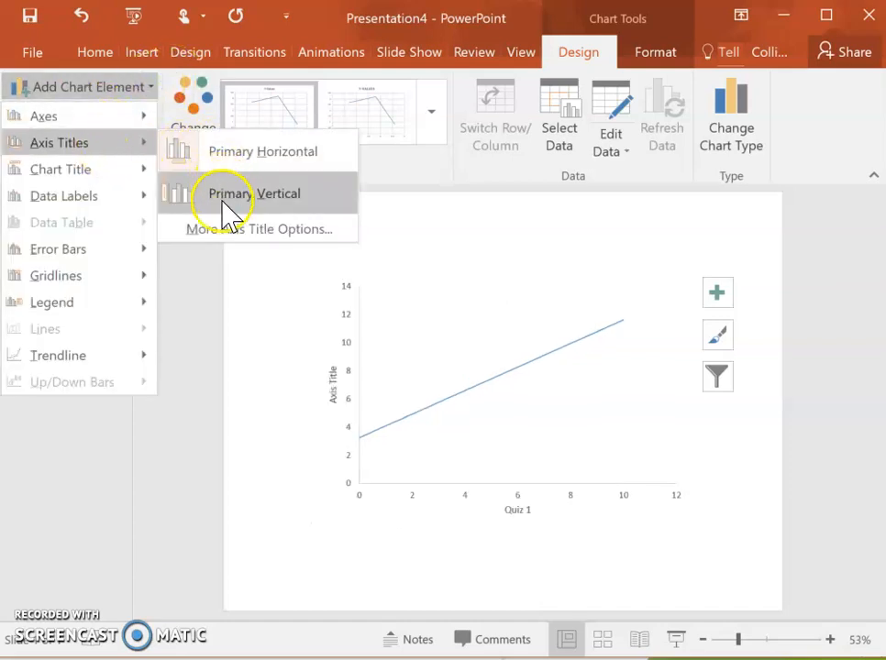
{"action": "left_click", "coordinate": [253, 194]}
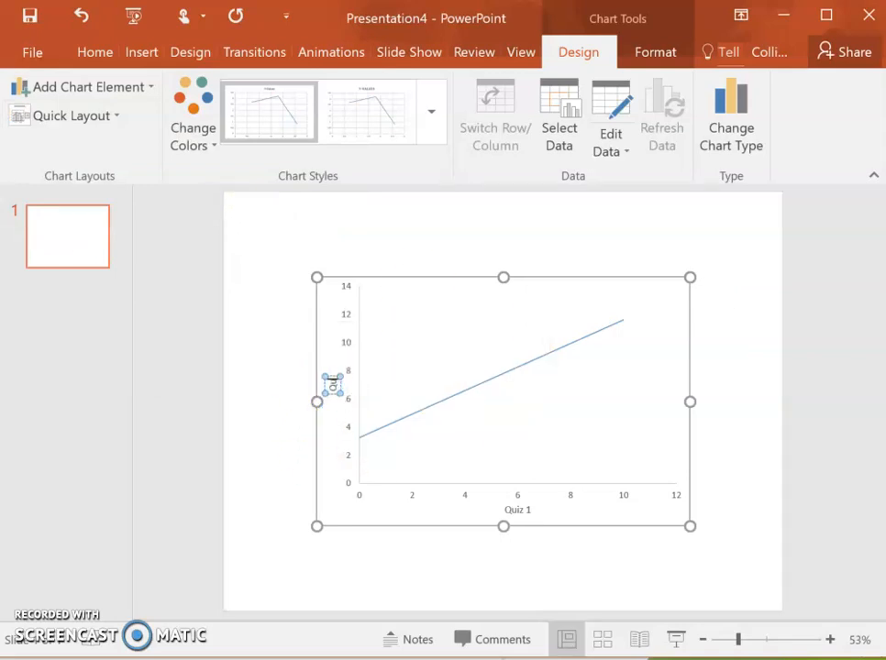
{"action": "mouse_move", "coordinate": [331, 385]}
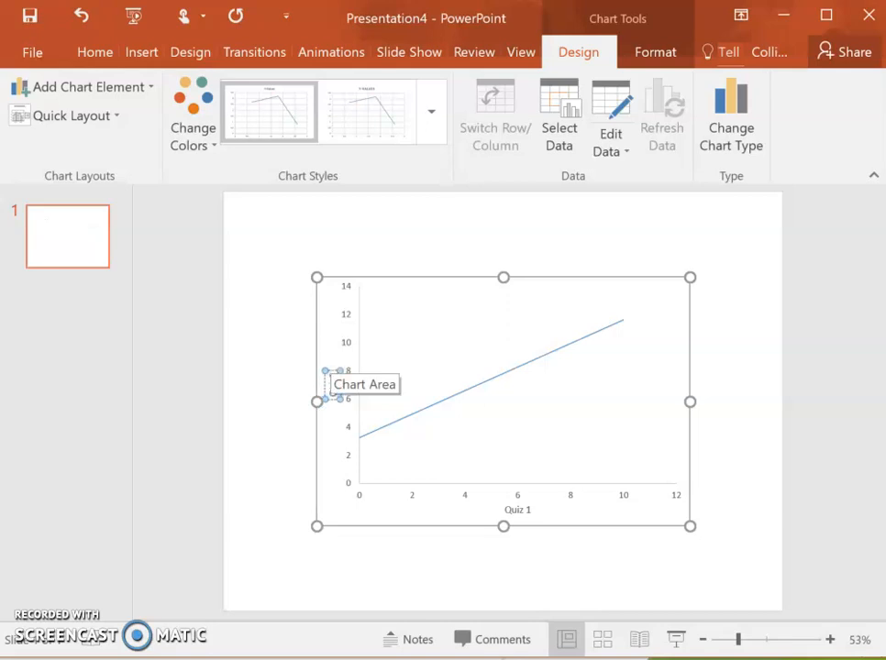
{"action": "left_click", "coordinate": [490, 361]}
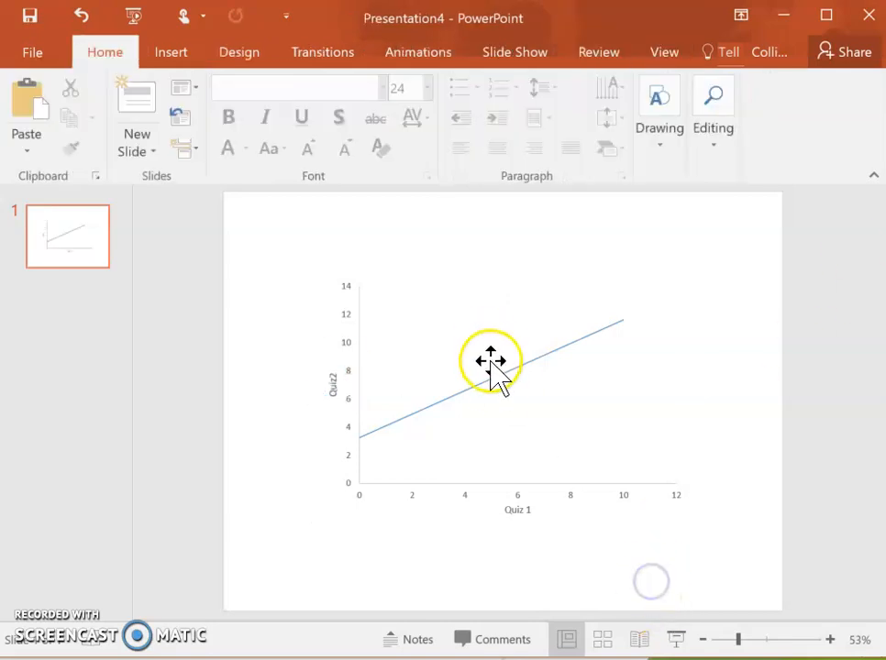
{"action": "left_click", "coordinate": [490, 360]}
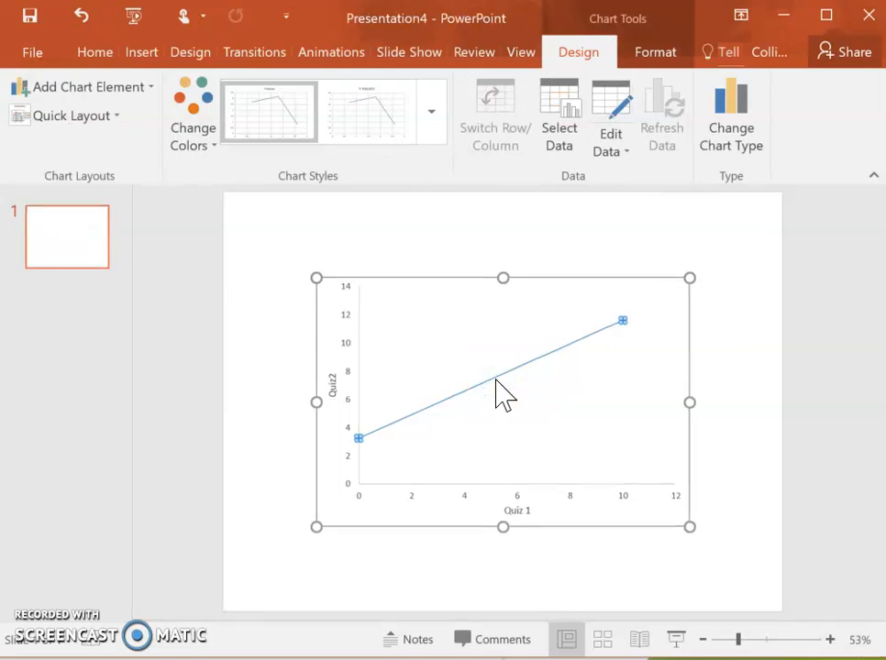
- Open Format Data Series for the Y-Values line and list its chart elements
{"action": "double_click", "coordinate": [503, 390]}
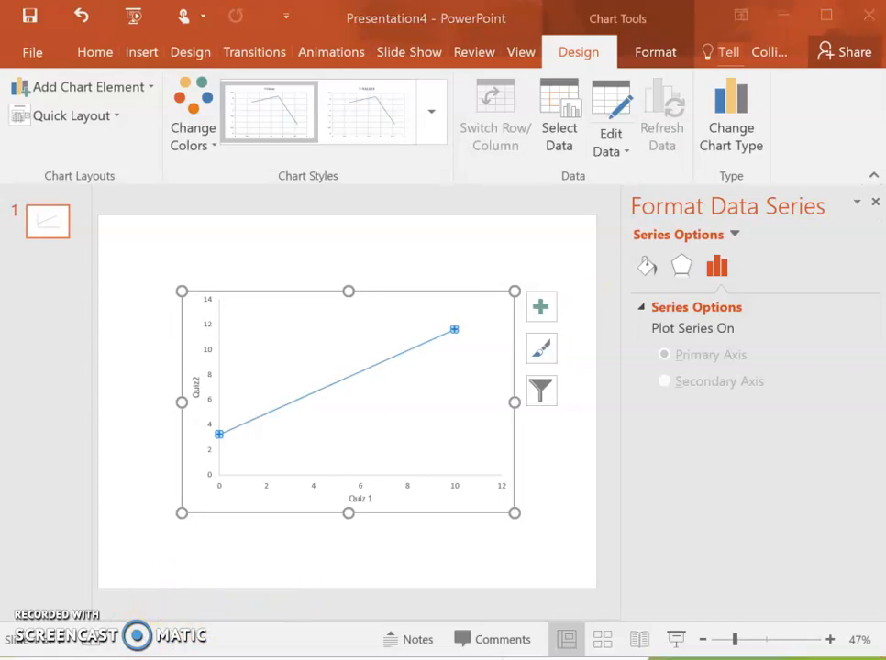
{"action": "mouse_move", "coordinate": [639, 23]}
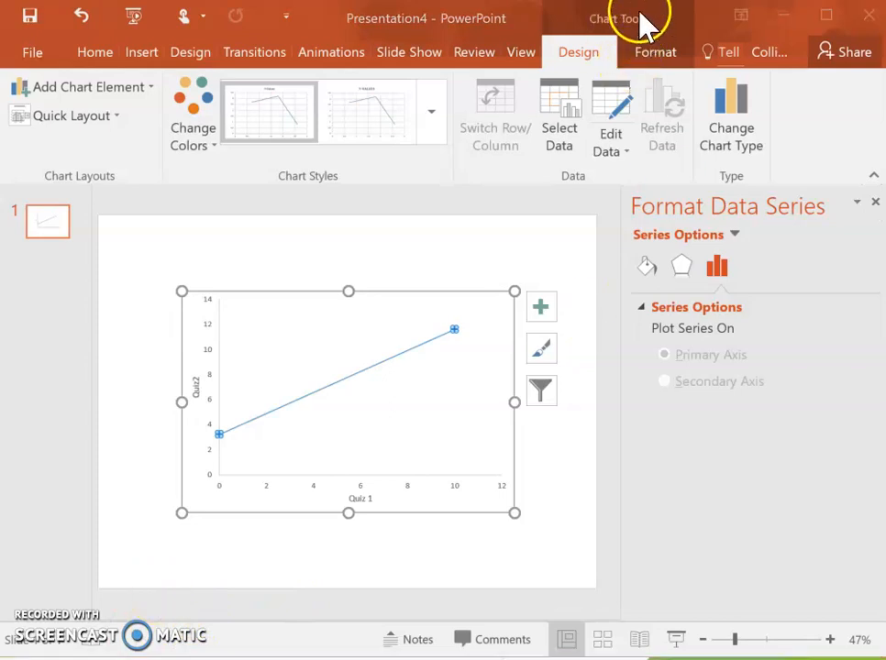
{"action": "mouse_move", "coordinate": [82, 87]}
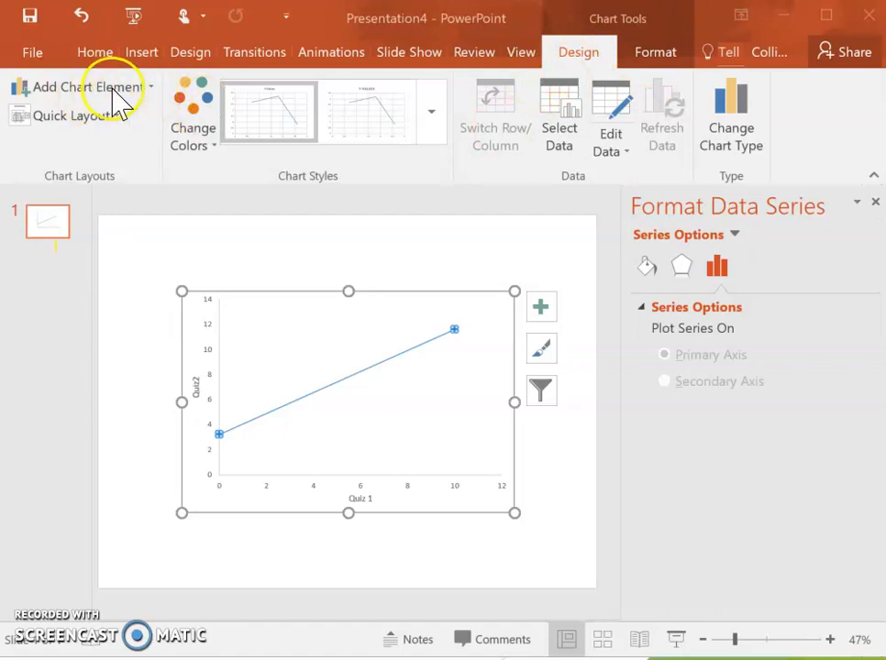
{"action": "mouse_move", "coordinate": [578, 64]}
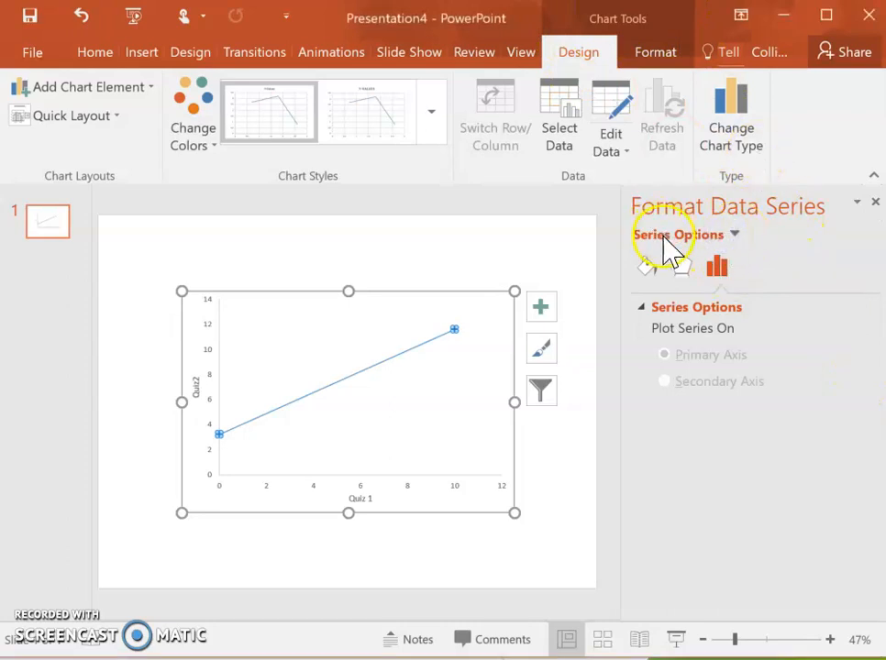
{"action": "left_click", "coordinate": [733, 235]}
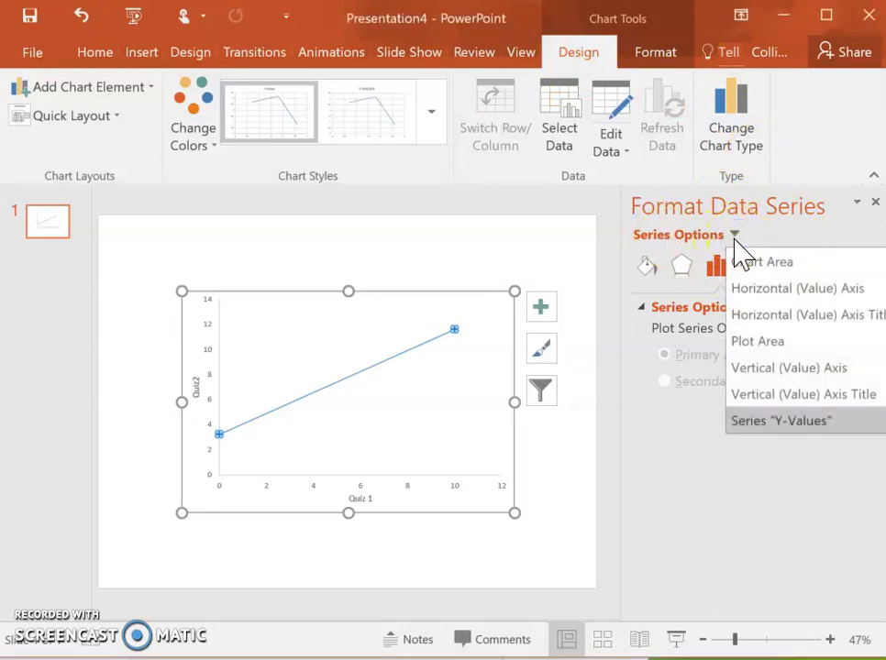
{"action": "mouse_move", "coordinate": [777, 275]}
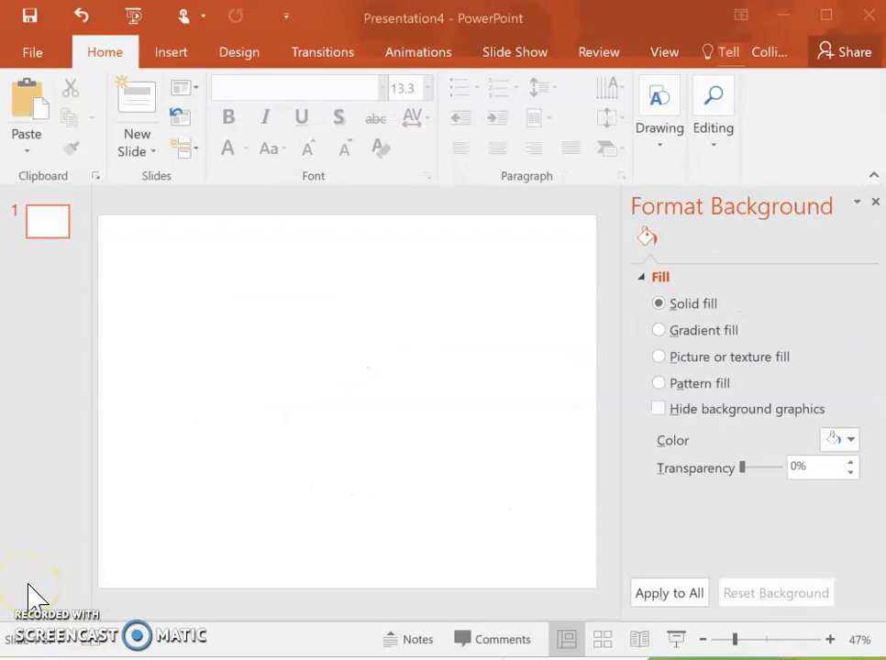
{"action": "mouse_move", "coordinate": [32, 587]}
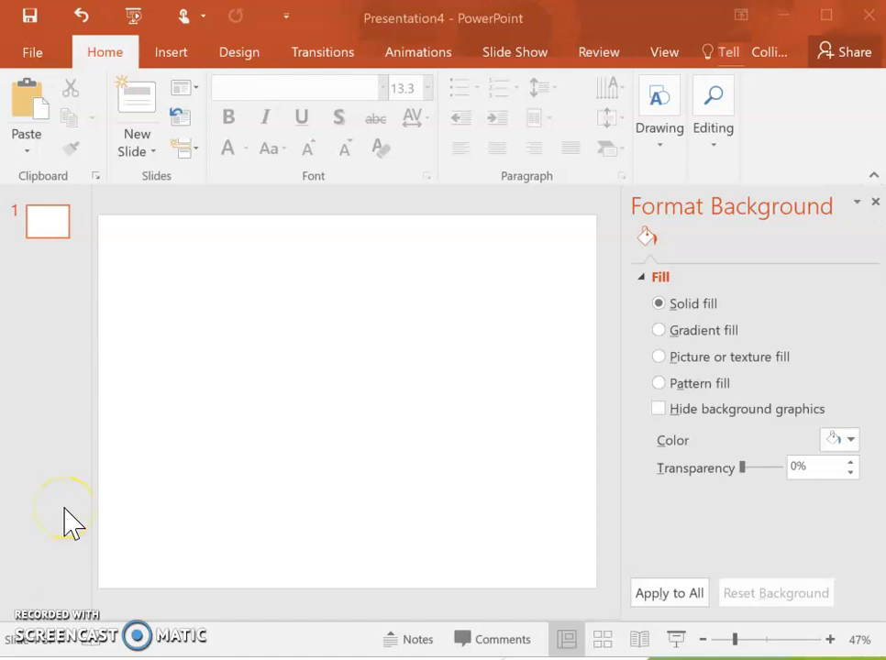
{"action": "mouse_move", "coordinate": [88, 463]}
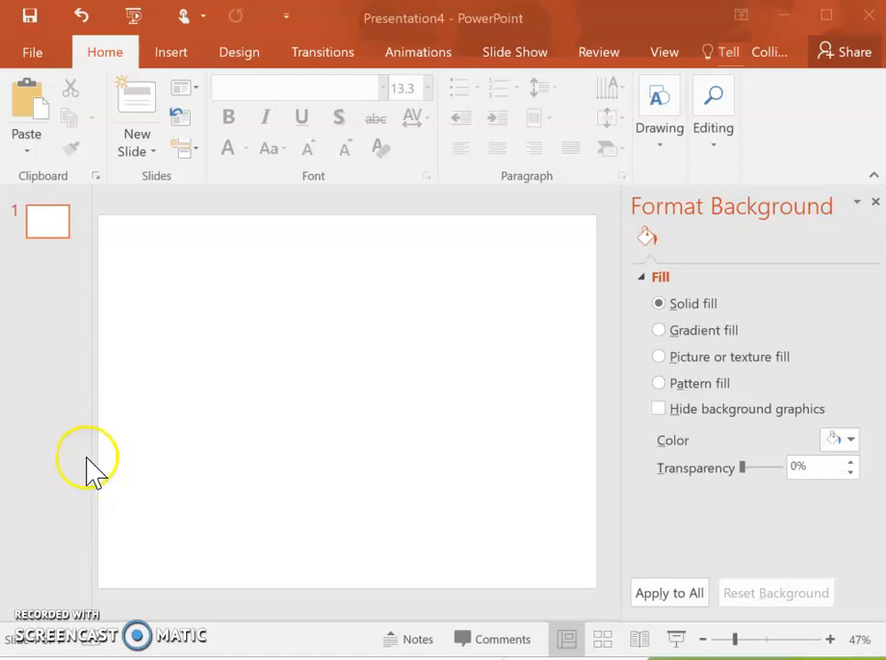
{"action": "mouse_move", "coordinate": [537, 87]}
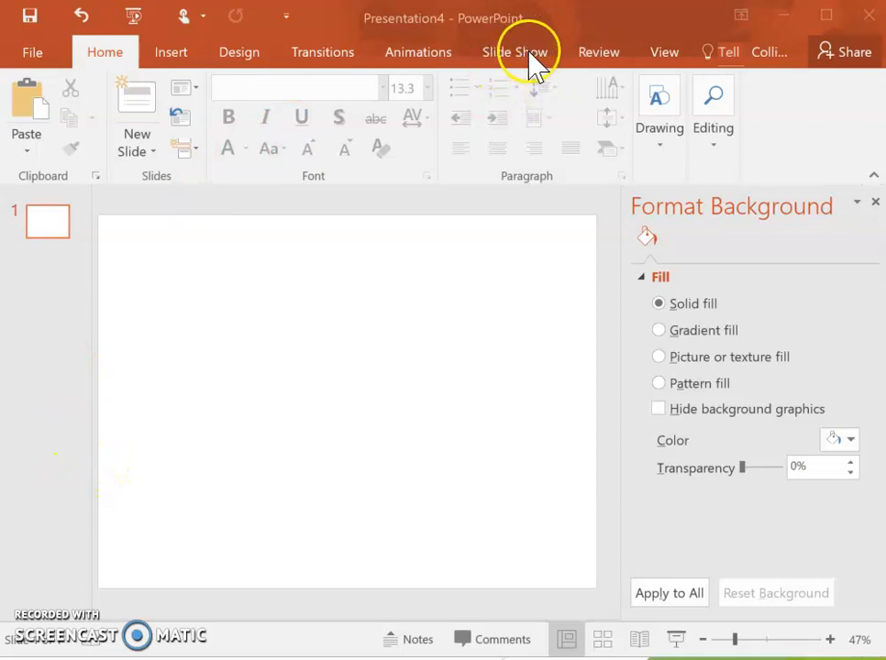
{"action": "mouse_move", "coordinate": [573, 69]}
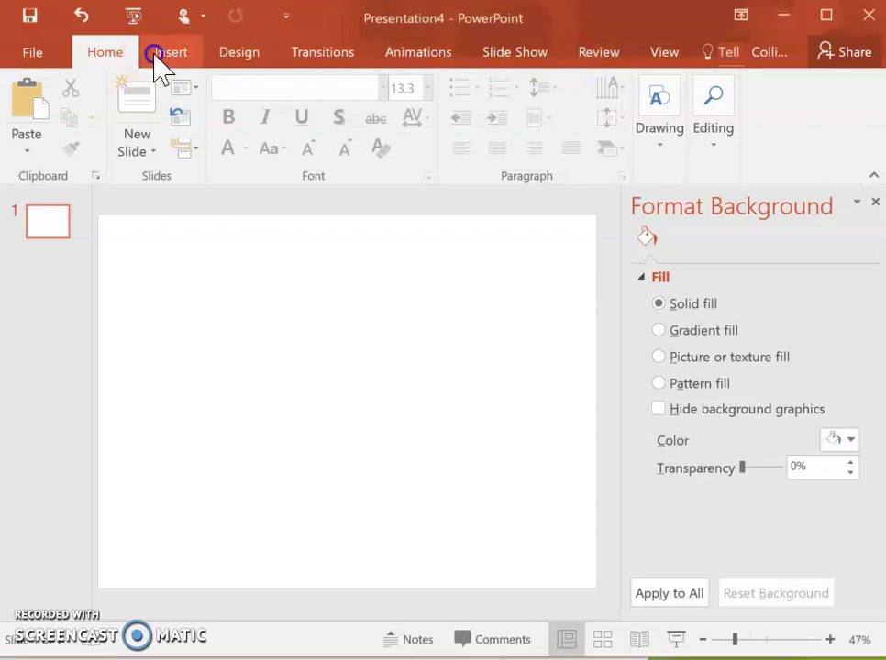
- Choose and confirm a basic Line chart in the Insert Chart dialog
{"action": "left_click", "coordinate": [170, 52]}
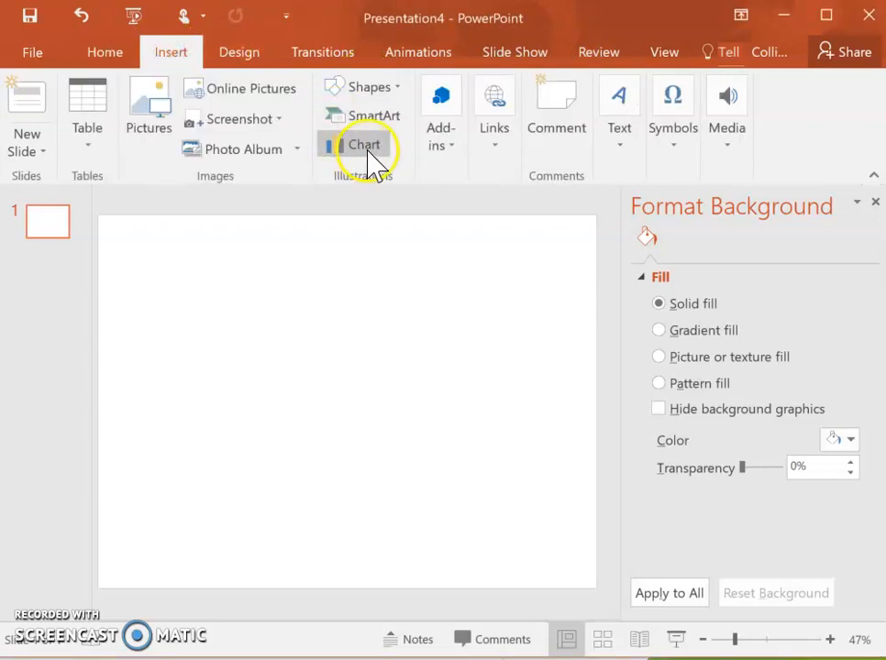
{"action": "left_click", "coordinate": [364, 144]}
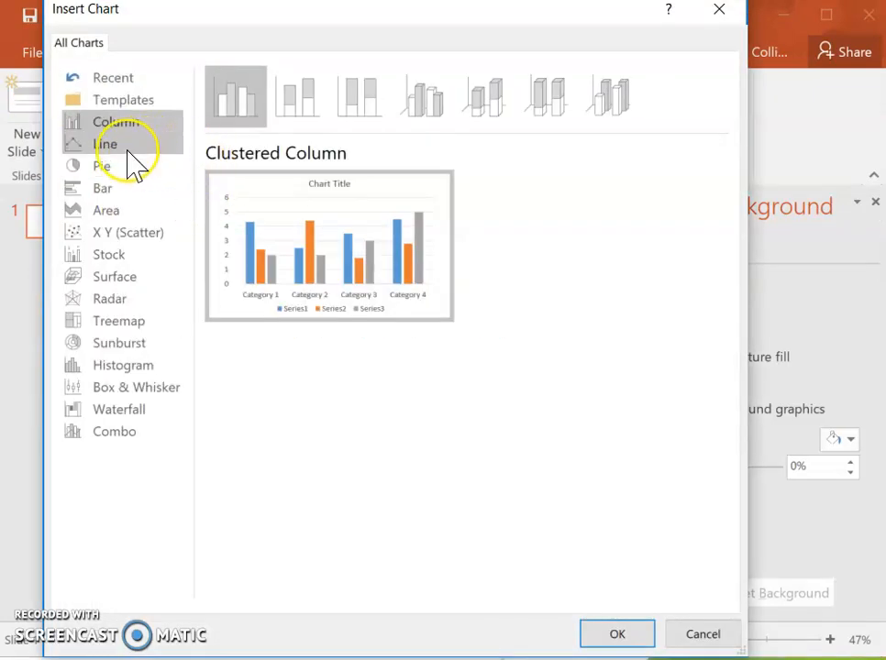
{"action": "left_click", "coordinate": [105, 144]}
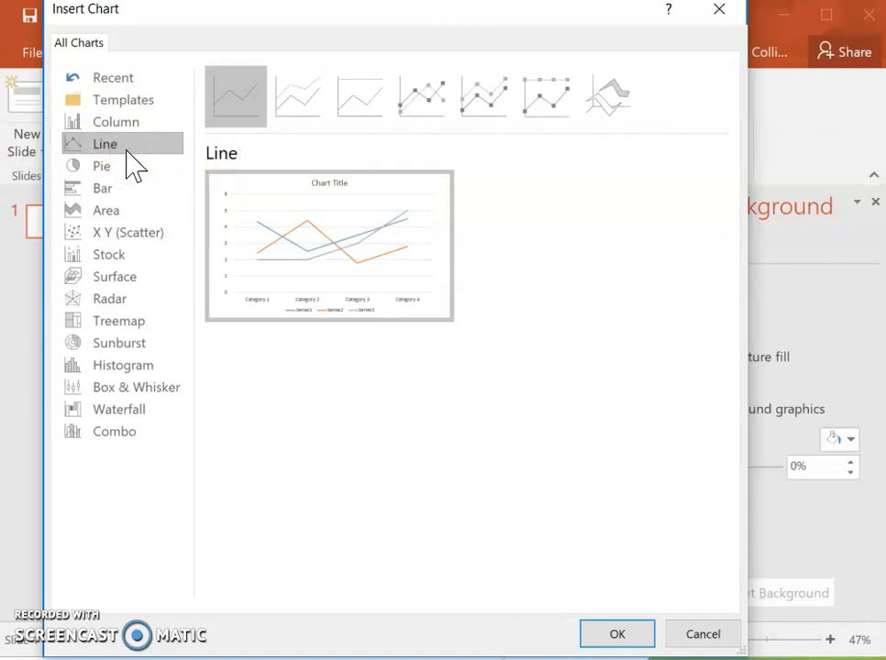
{"action": "mouse_move", "coordinate": [235, 94]}
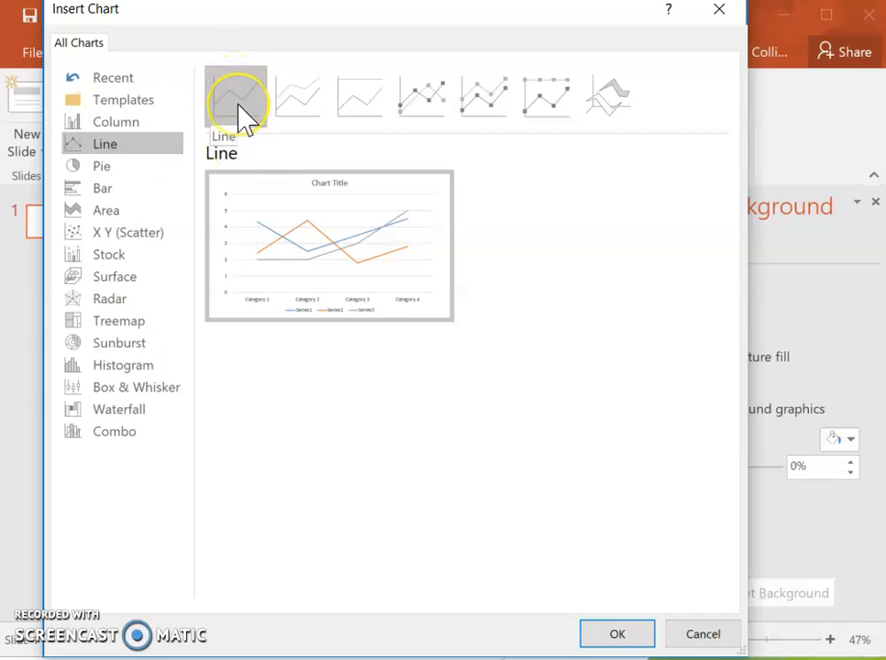
{"action": "mouse_move", "coordinate": [467, 360]}
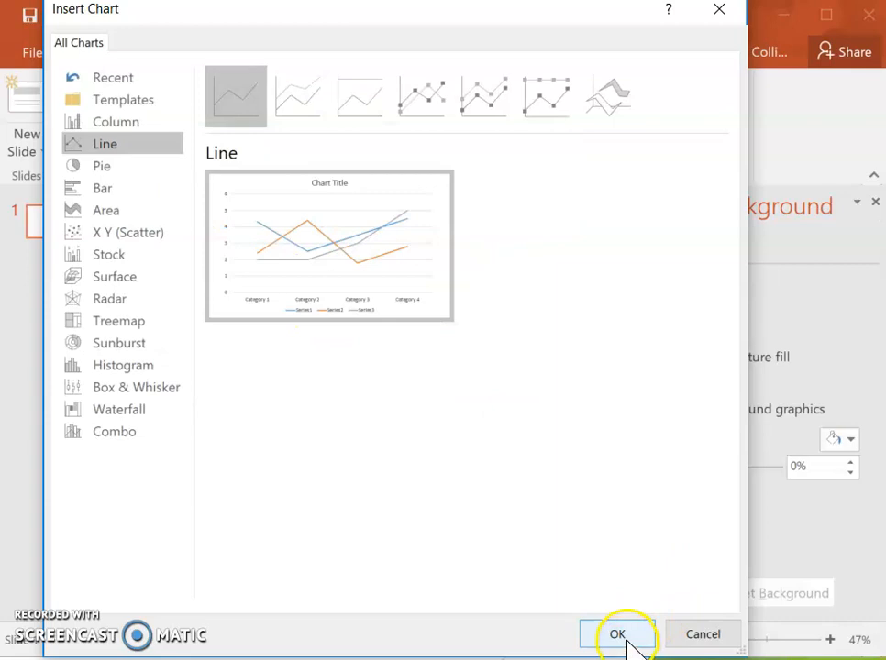
{"action": "left_click", "coordinate": [617, 634]}
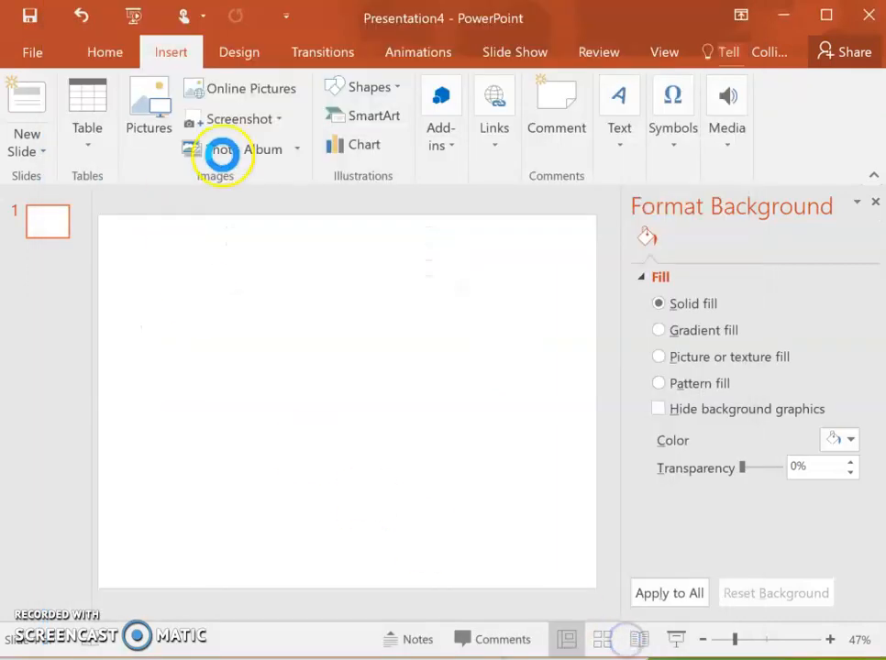
- Rename the chart categories to Low and High and plot only those two
{"action": "left_click", "coordinate": [364, 144]}
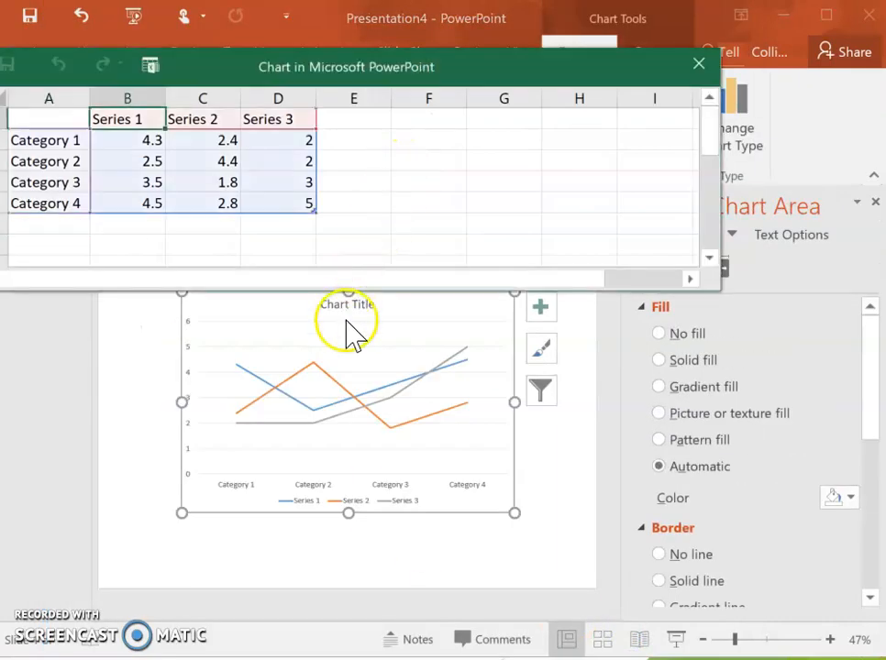
{"action": "mouse_move", "coordinate": [353, 78]}
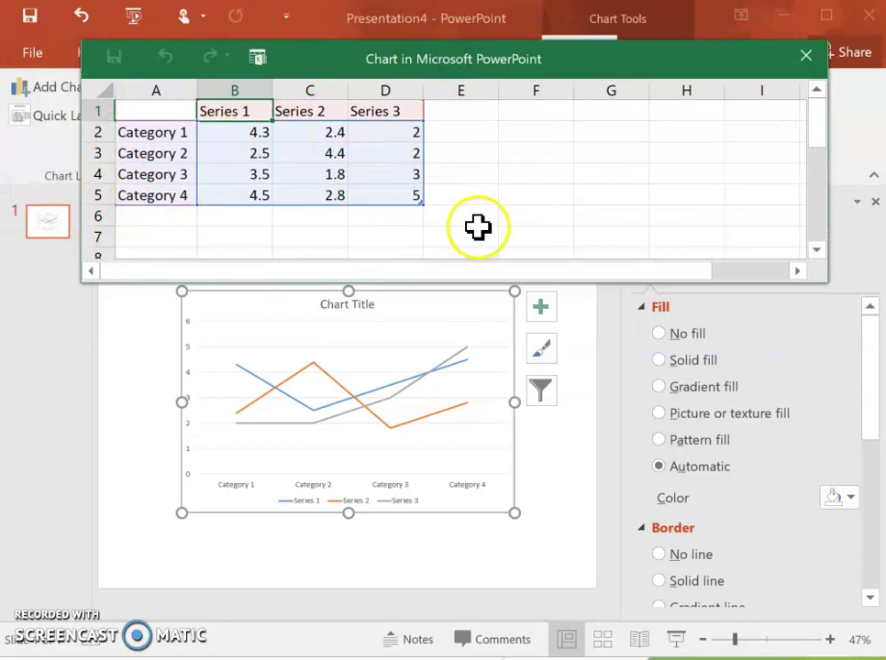
{"action": "mouse_move", "coordinate": [369, 154]}
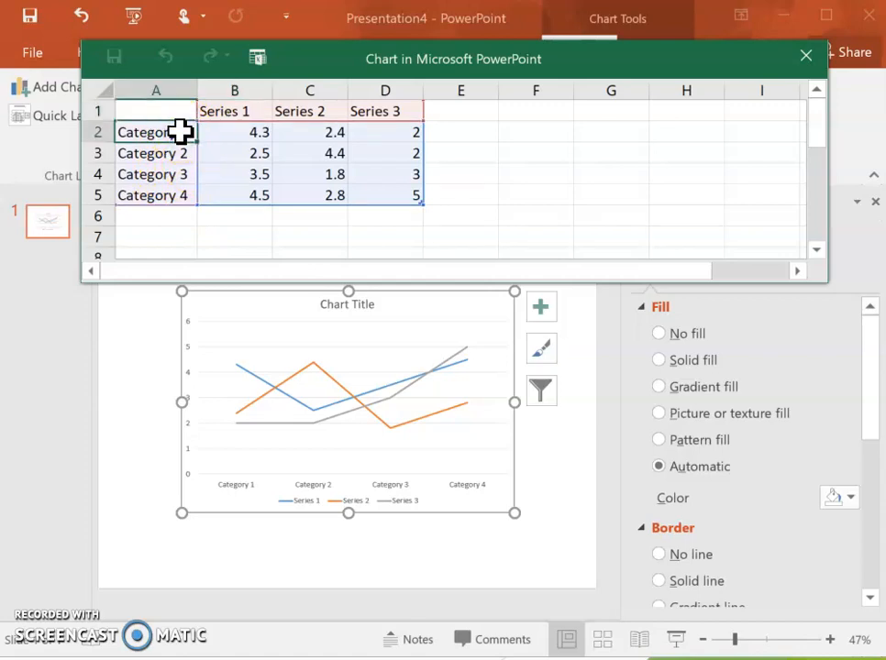
{"action": "type", "text": "Low"}
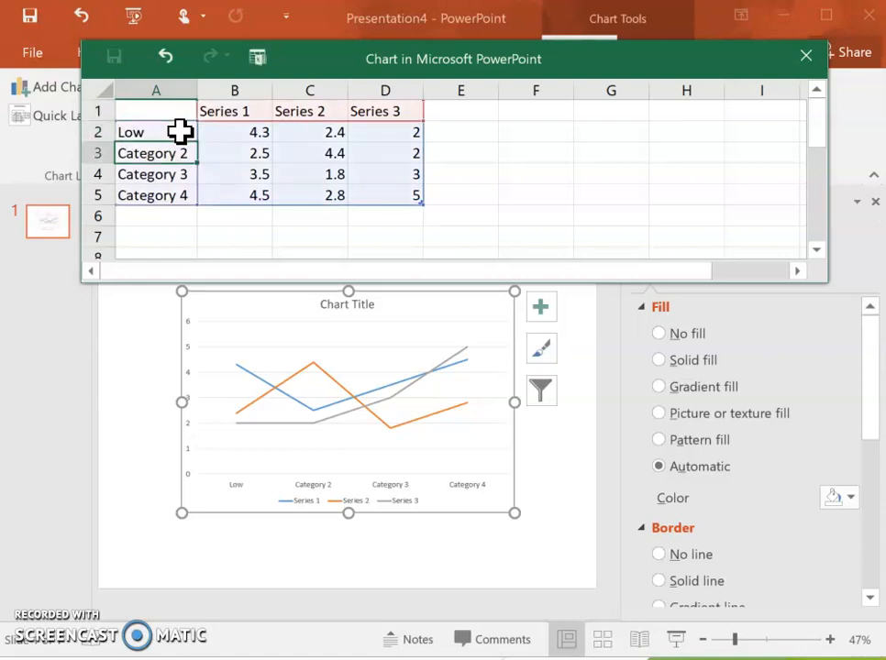
{"action": "type", "text": "High"}
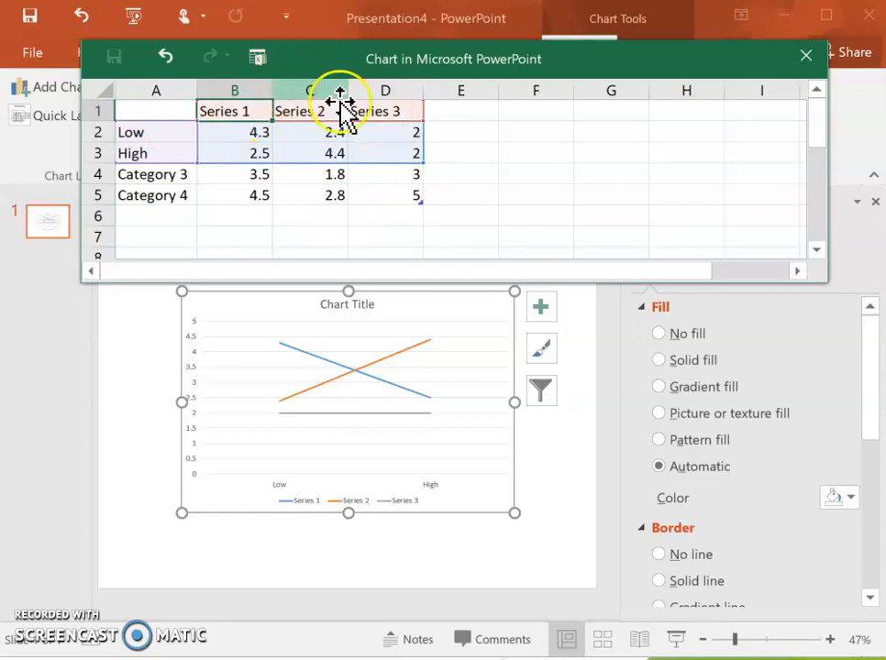
{"action": "left_click", "coordinate": [235, 110]}
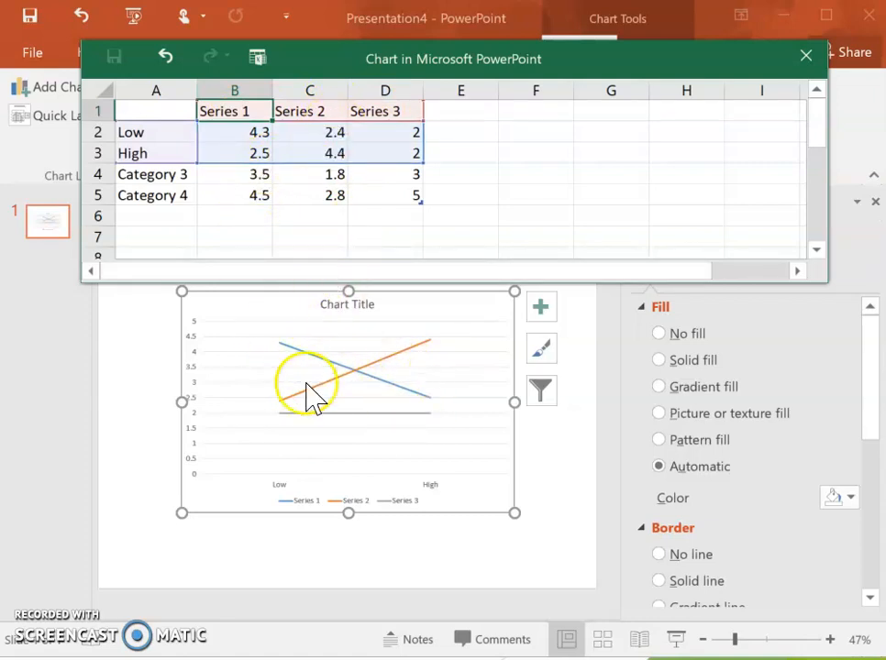
{"action": "mouse_move", "coordinate": [344, 385]}
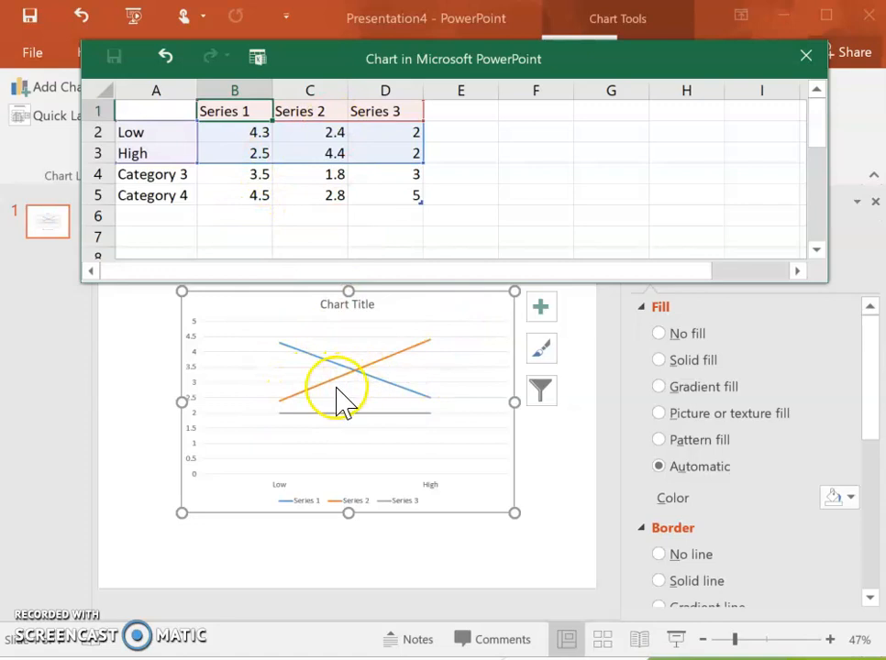
{"action": "mouse_move", "coordinate": [453, 376]}
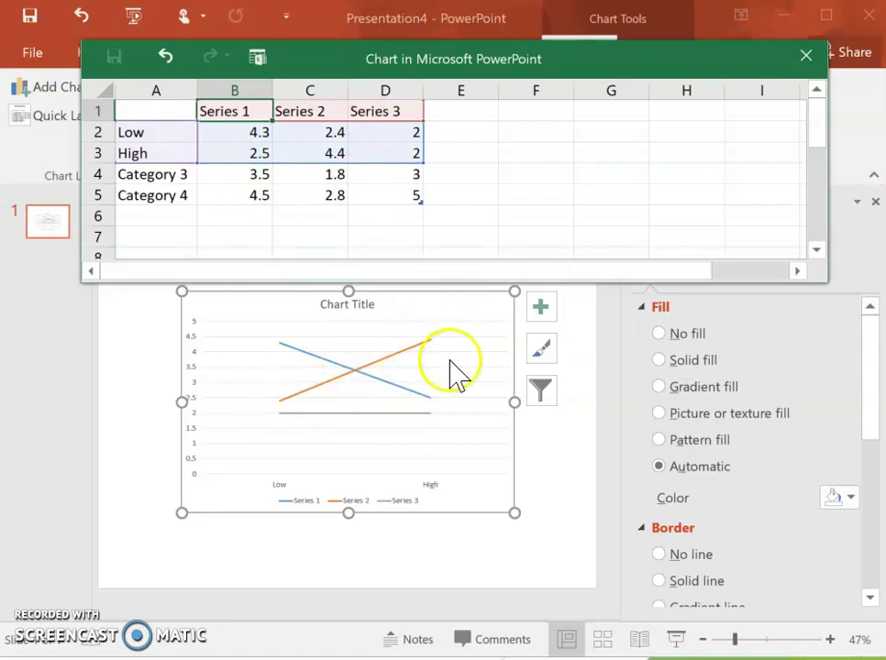
{"action": "mouse_move", "coordinate": [142, 362]}
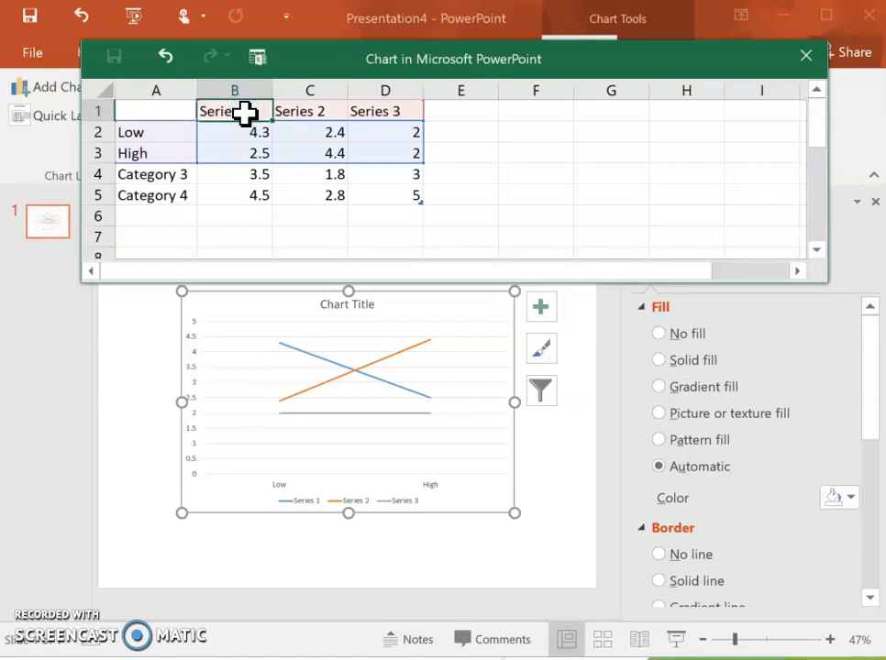
- Rename series headers B1:D1 to sleep, events and hunger
{"action": "double_click", "coordinate": [233, 110]}
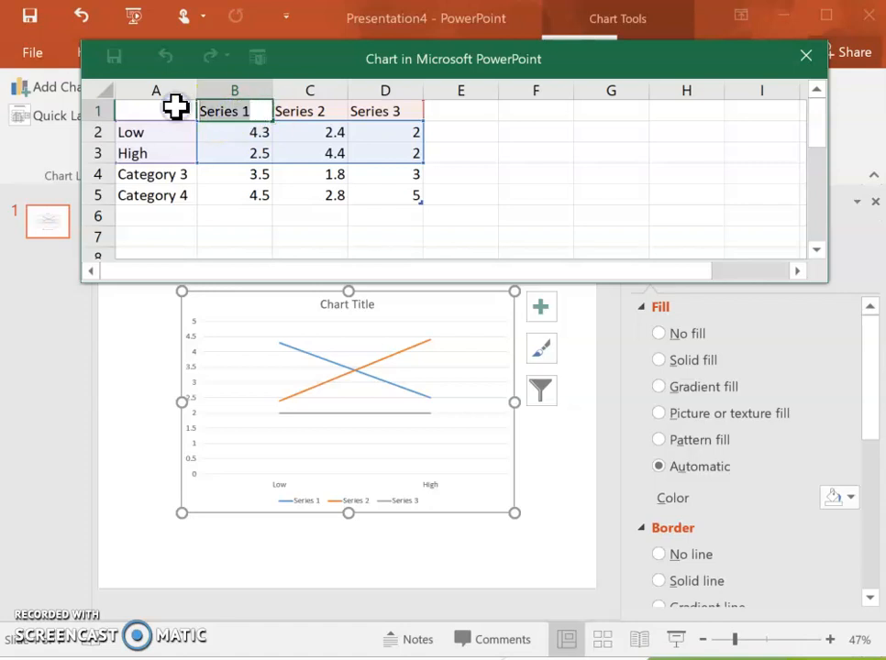
{"action": "type", "text": "sleep"}
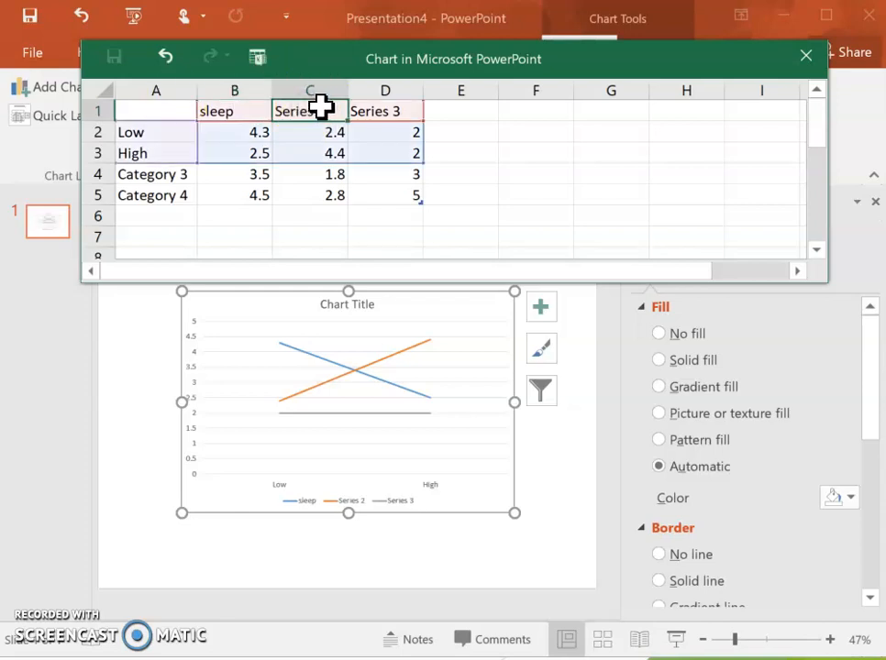
{"action": "type", "text": "events"}
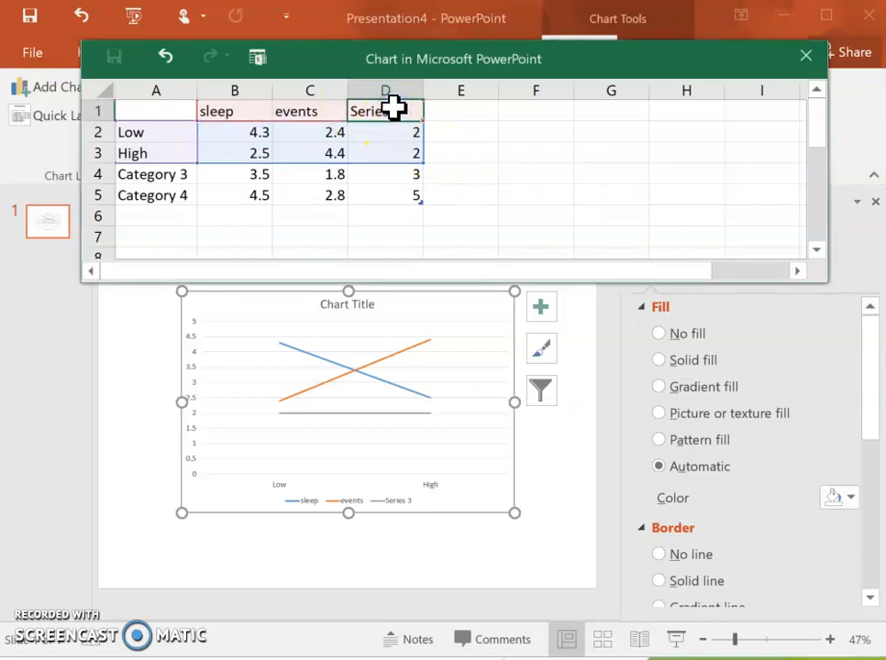
{"action": "type", "text": "hunger"}
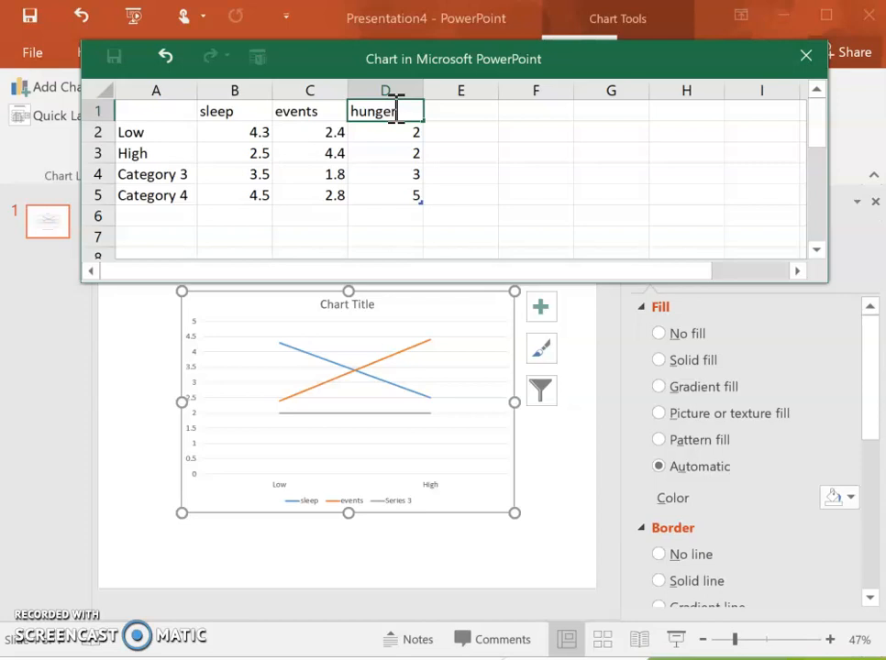
{"action": "mouse_move", "coordinate": [495, 166]}
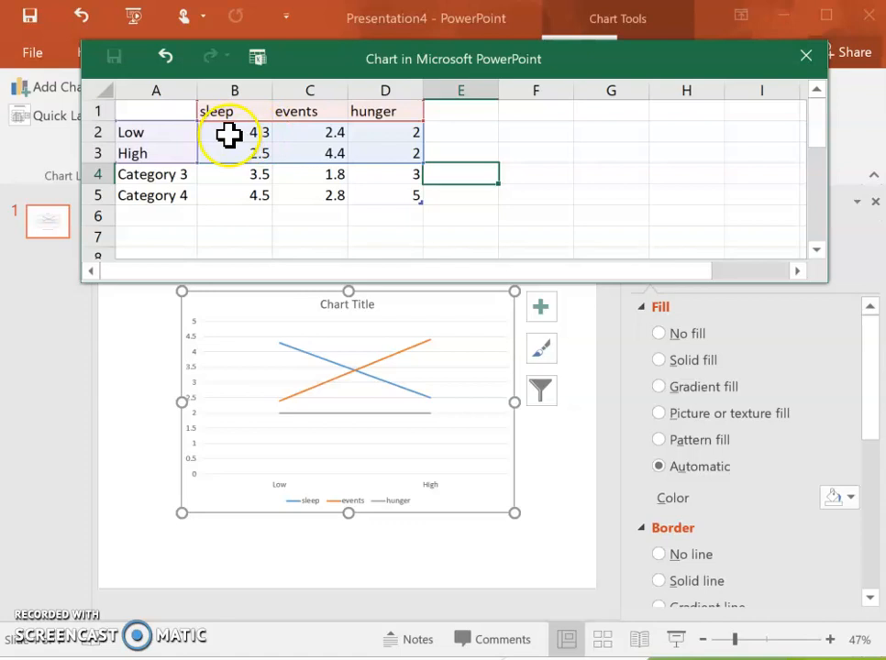
- Enter Low/High values: sleep 1 and 5, events 2 and 6, hunger 5 and 2
{"action": "left_click", "coordinate": [235, 131]}
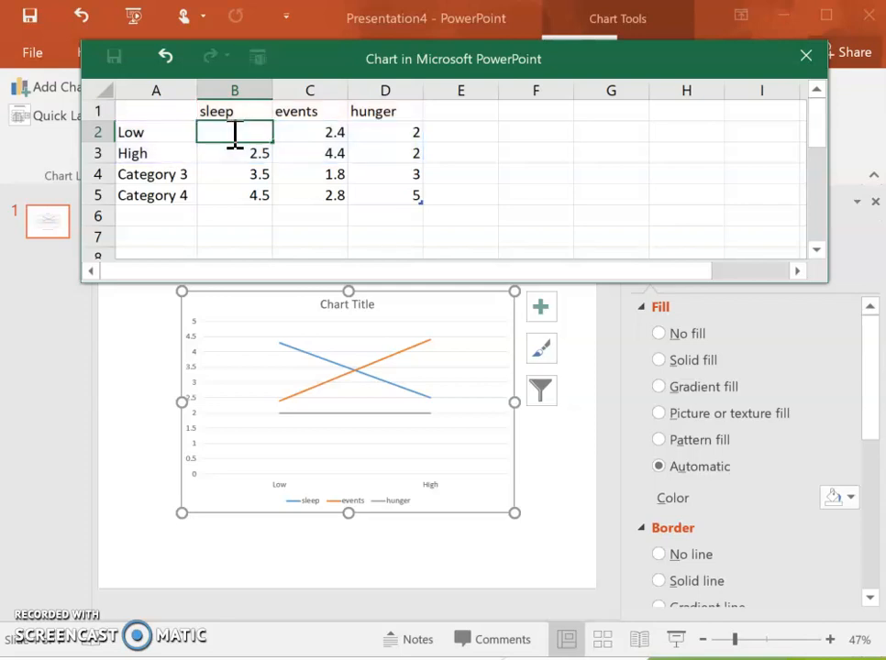
{"action": "type", "text": "1"}
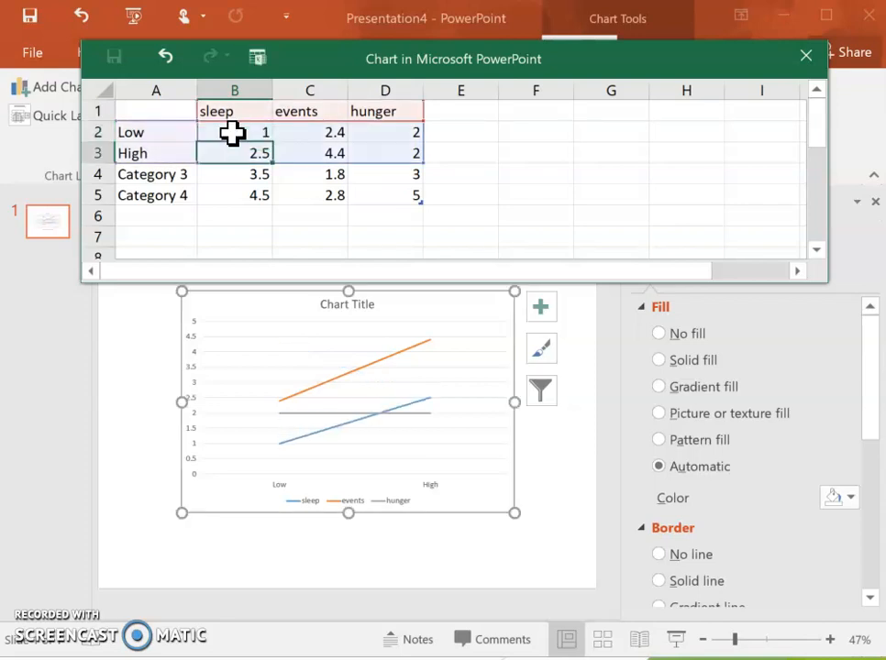
{"action": "type", "text": "5"}
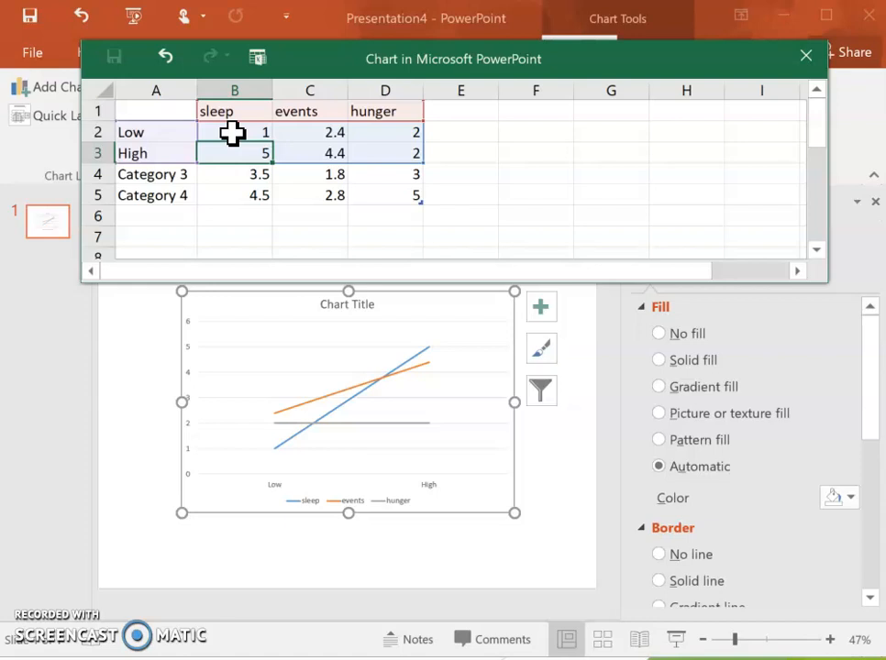
{"action": "left_click", "coordinate": [309, 132]}
{"action": "type", "text": "2"}
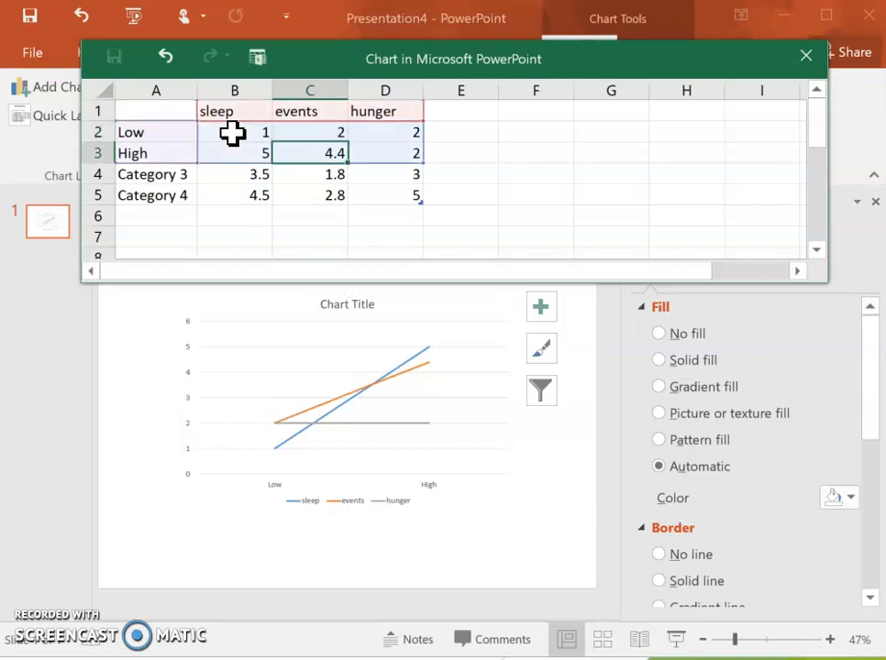
{"action": "type", "text": "6"}
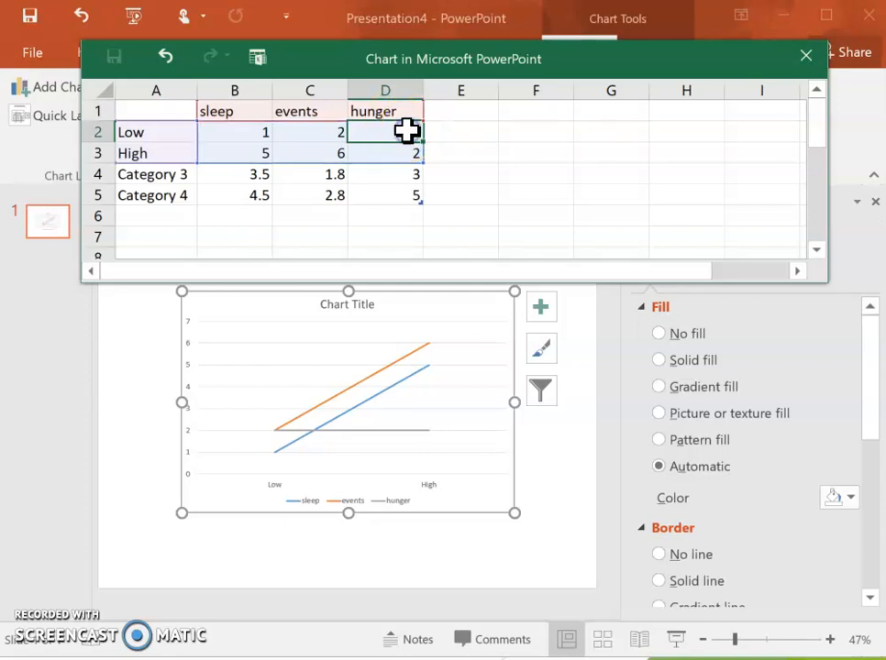
{"action": "left_click", "coordinate": [384, 153]}
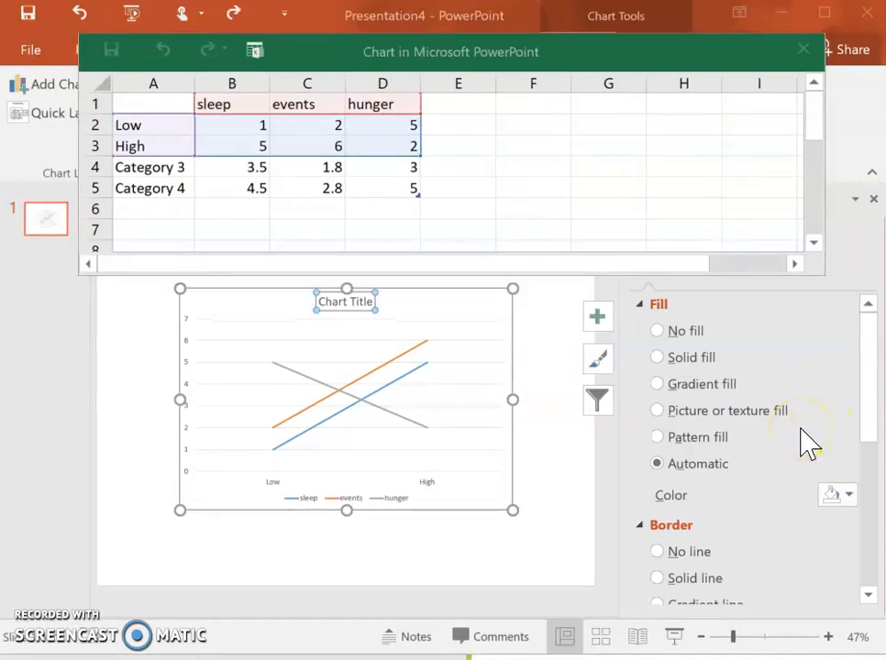
{"action": "mouse_move", "coordinate": [642, 174]}
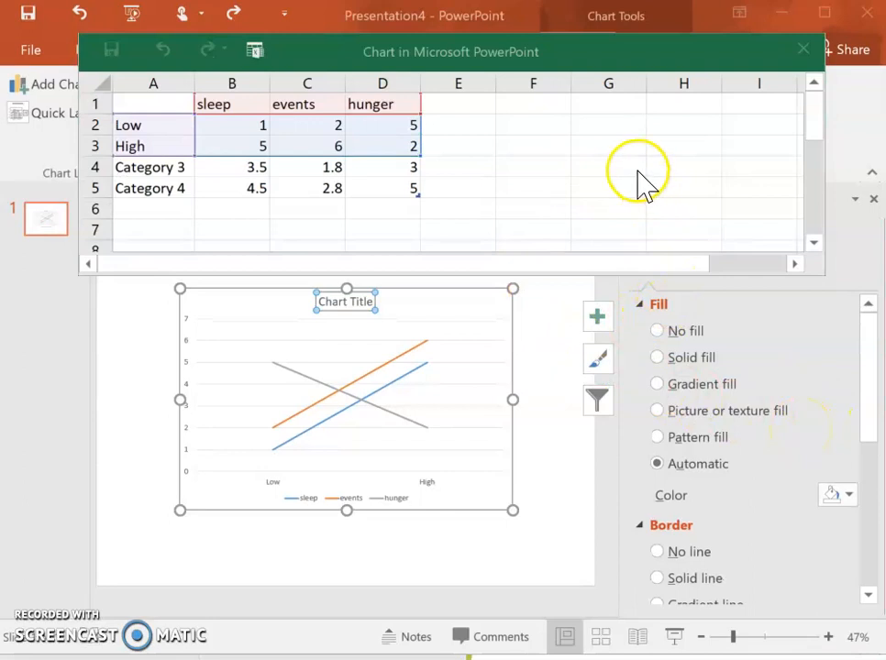
{"action": "mouse_move", "coordinate": [689, 147]}
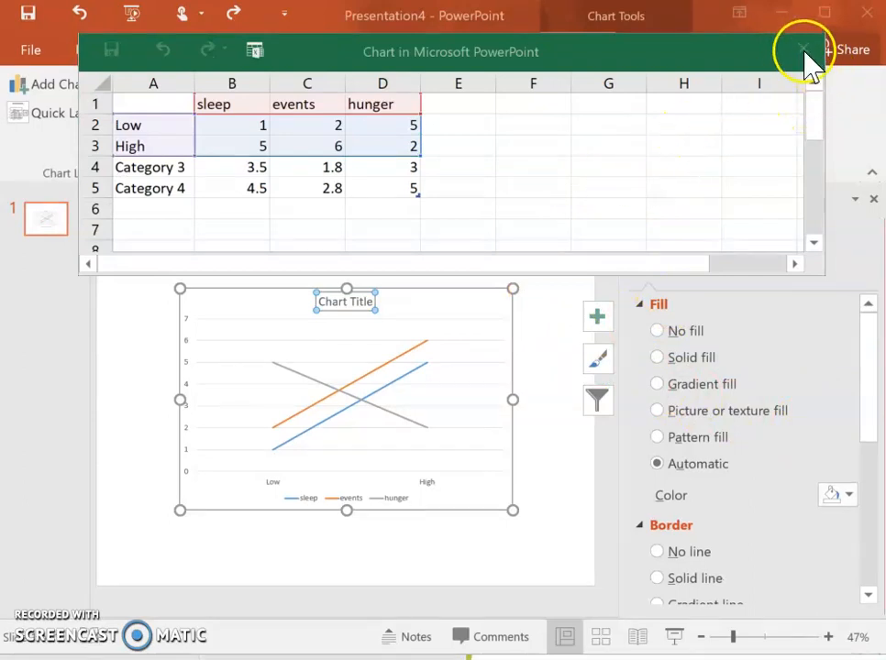
- Close the chart data sheet and apply a Quick Layout preset without a chart title
{"action": "left_click", "coordinate": [804, 49]}
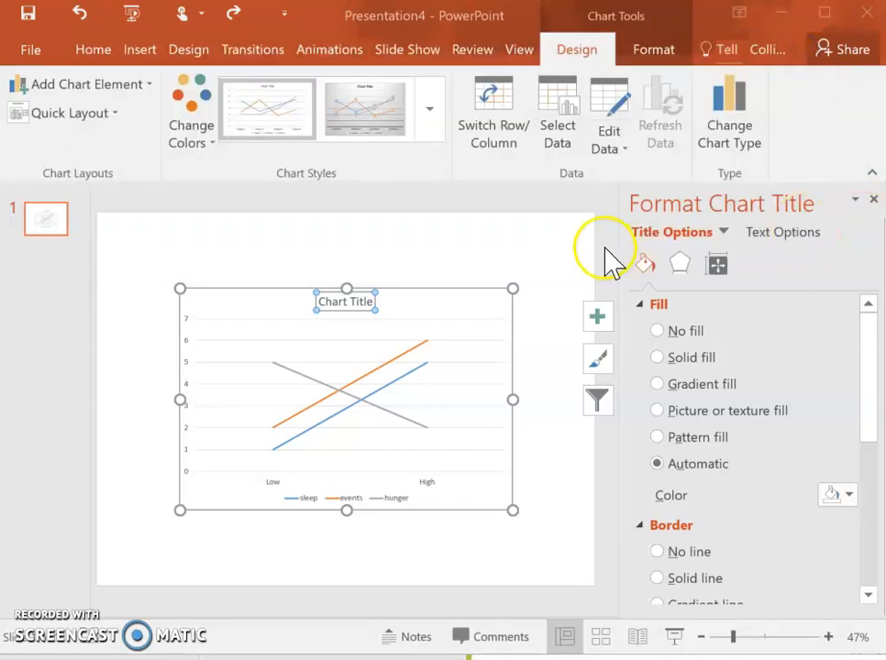
{"action": "mouse_move", "coordinate": [123, 92]}
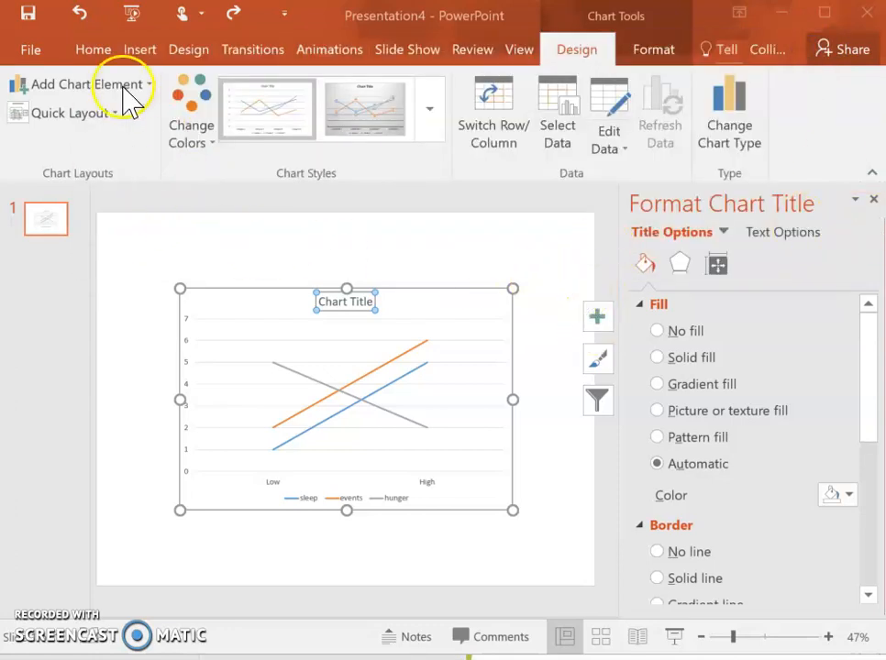
{"action": "mouse_move", "coordinate": [118, 129]}
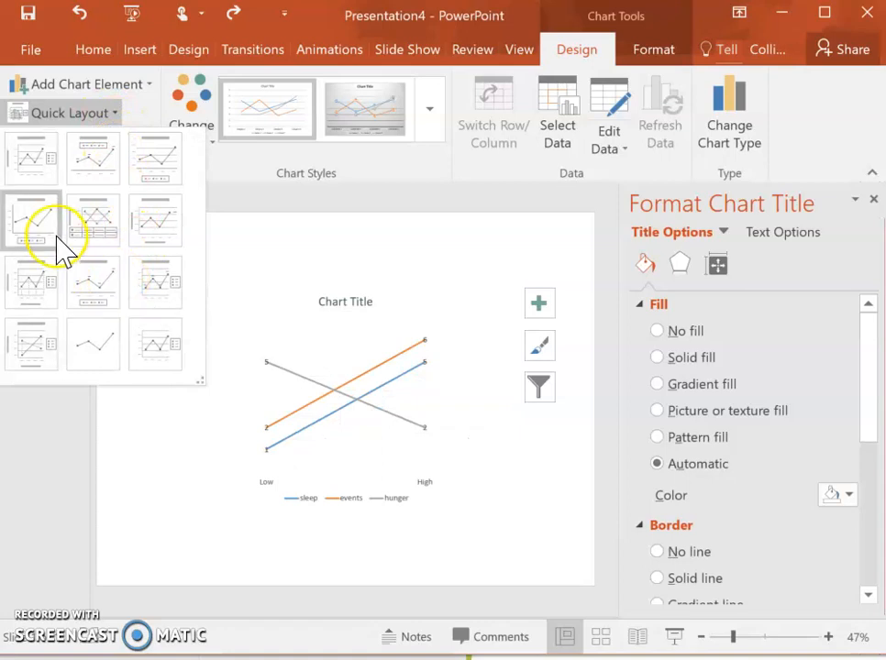
{"action": "mouse_move", "coordinate": [105, 284]}
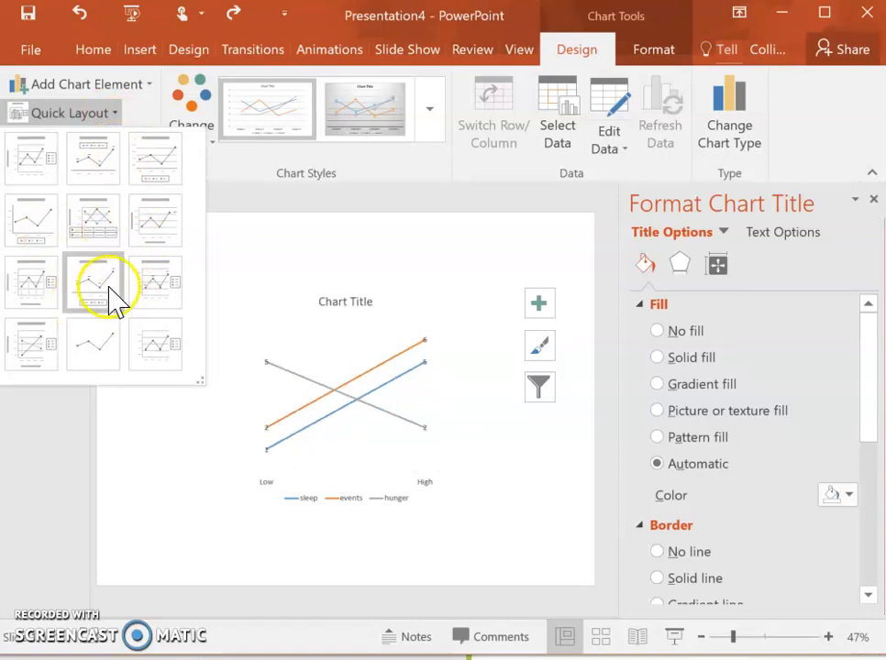
{"action": "left_click", "coordinate": [31, 220]}
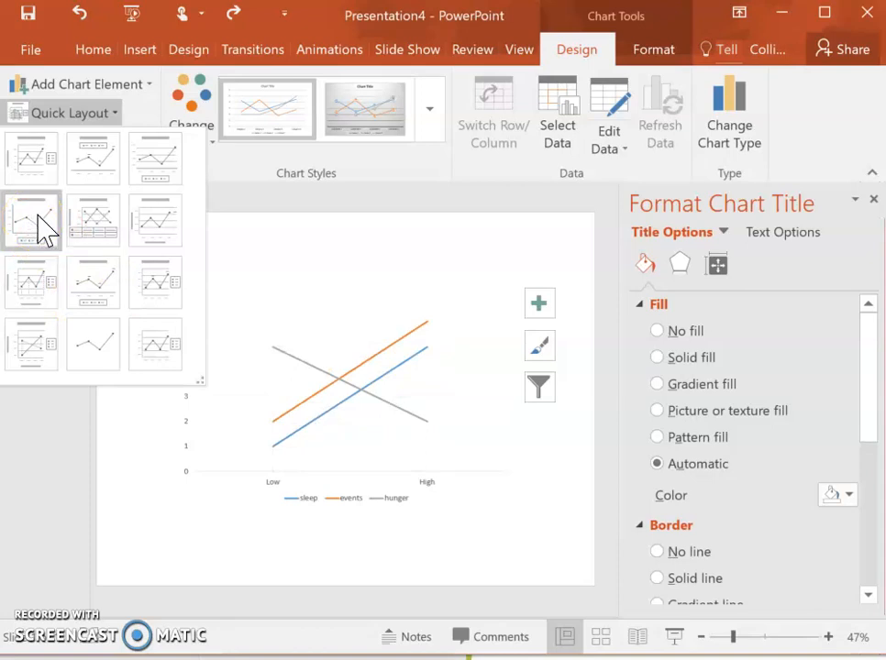
{"action": "mouse_move", "coordinate": [44, 227]}
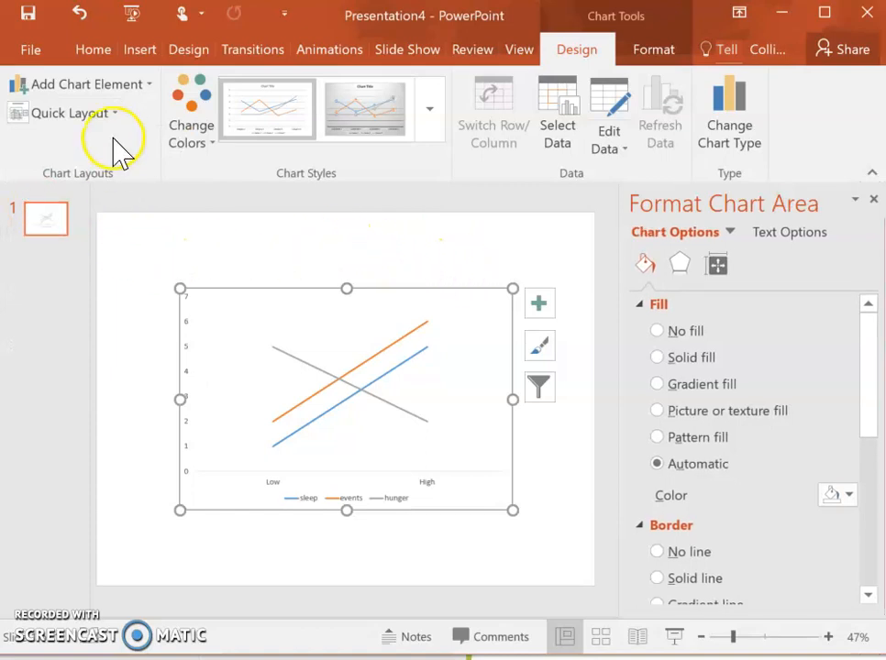
- Dismiss the layouts menu and select the orange events line to format it
{"action": "left_click", "coordinate": [82, 83]}
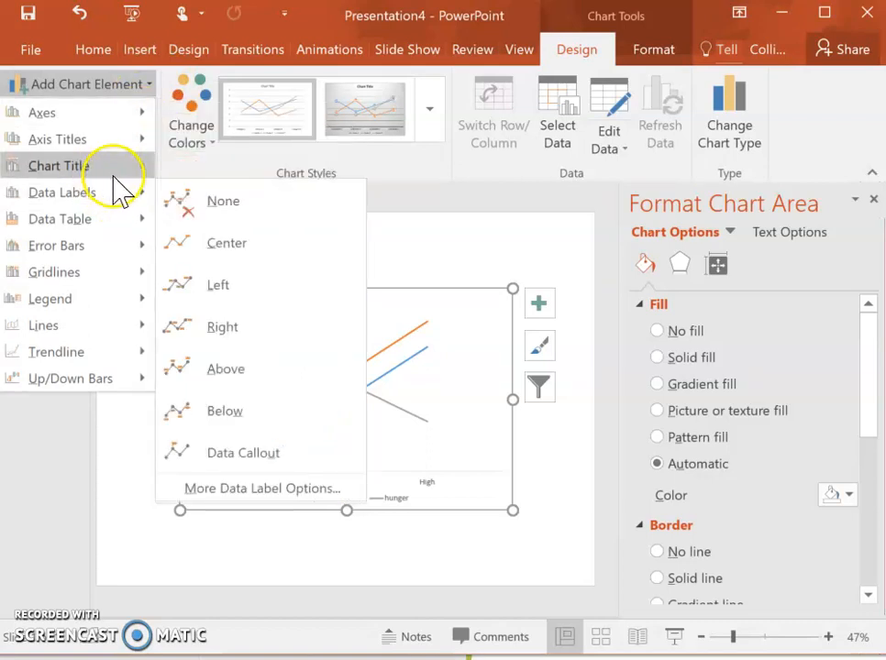
{"action": "mouse_move", "coordinate": [55, 245]}
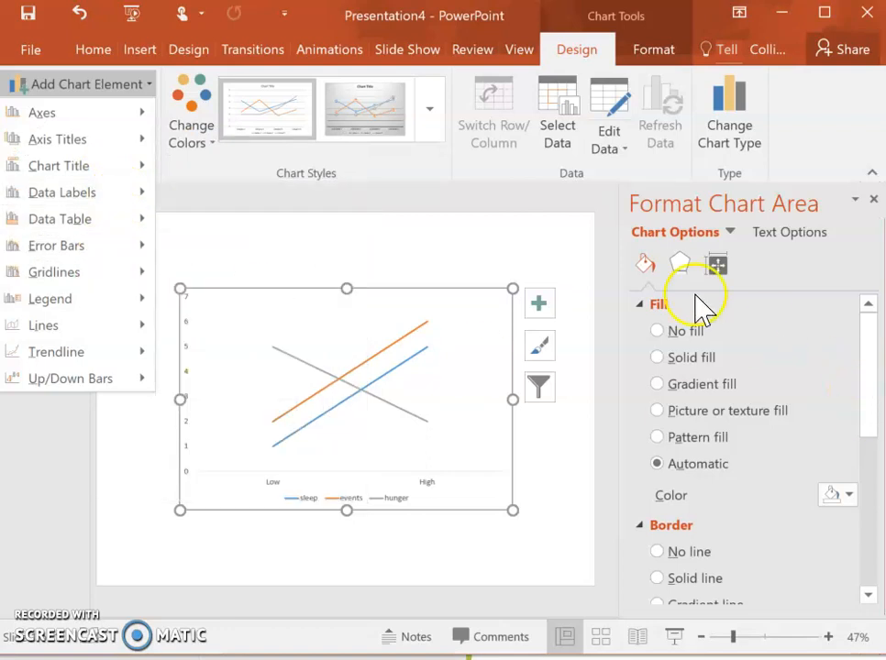
{"action": "mouse_move", "coordinate": [477, 403]}
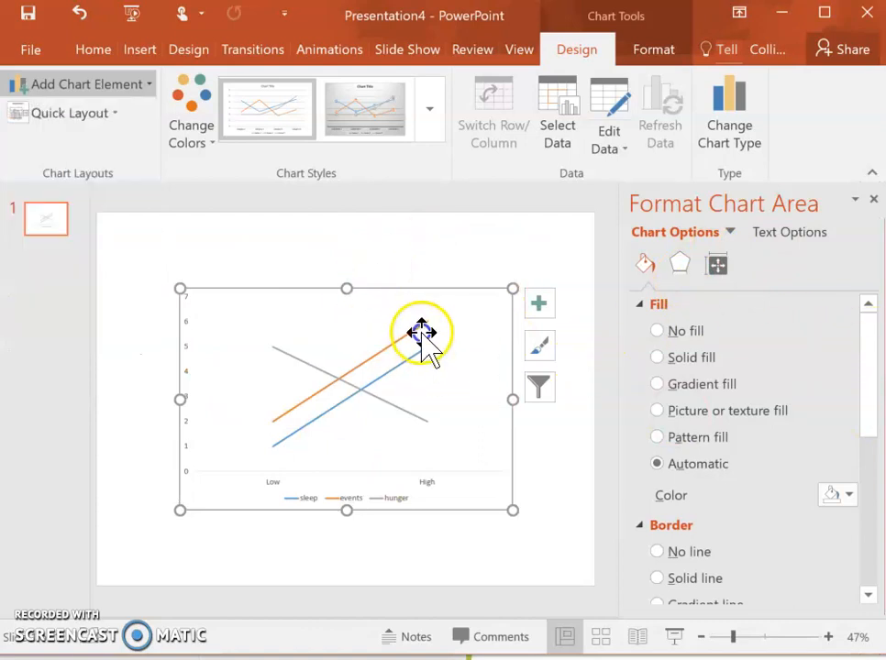
{"action": "left_click", "coordinate": [421, 333]}
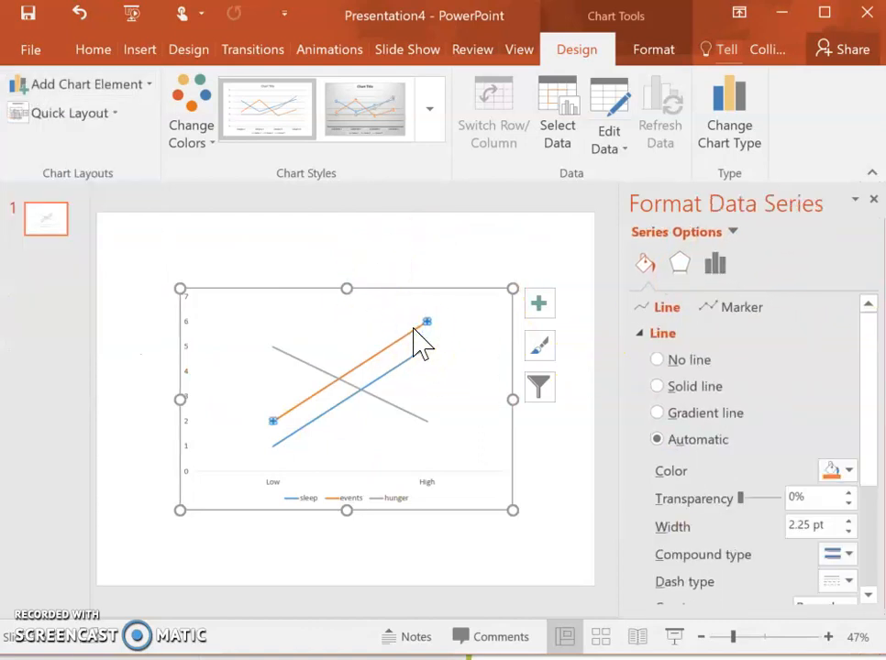
{"action": "mouse_move", "coordinate": [866, 436]}
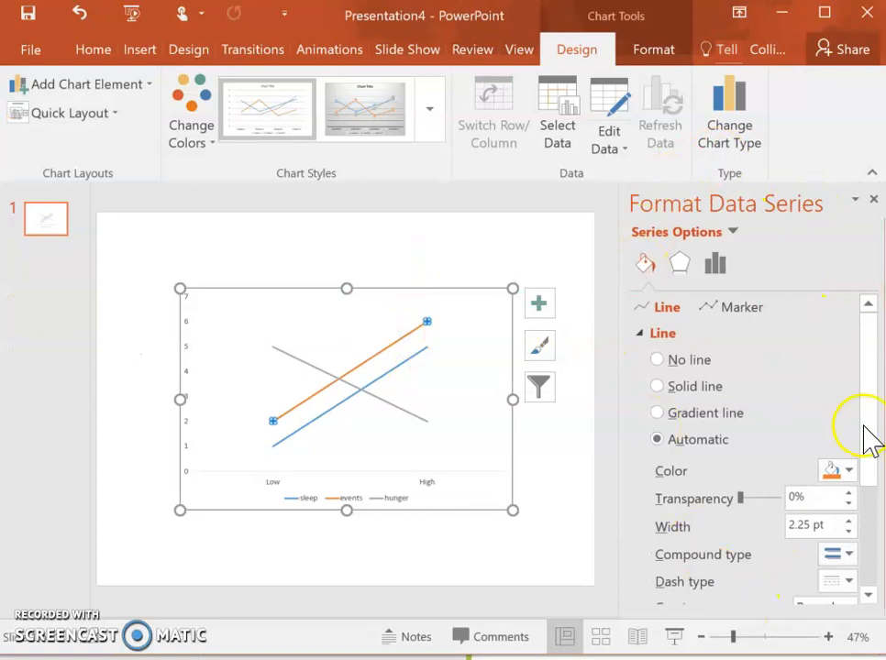
{"action": "mouse_move", "coordinate": [461, 353]}
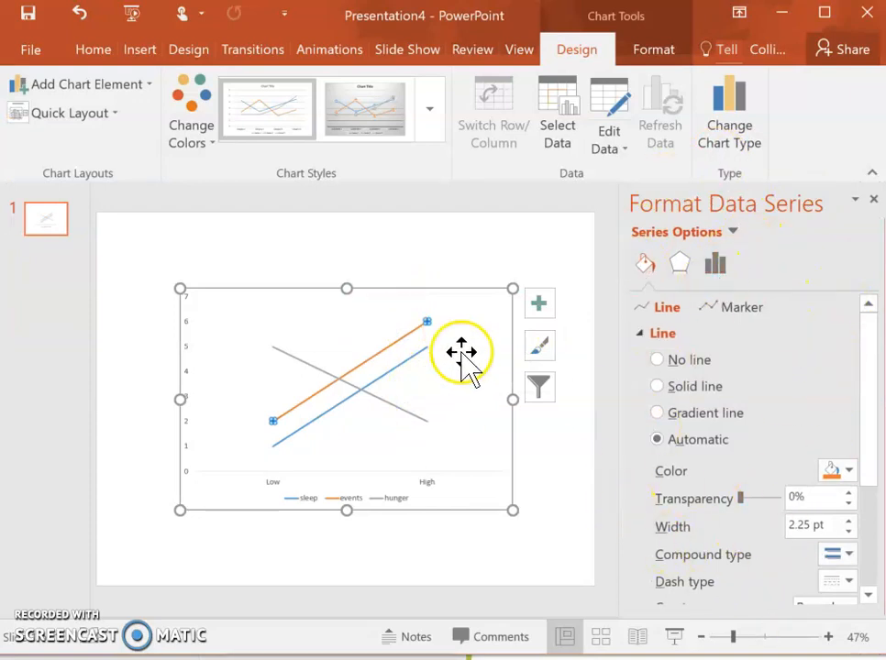
{"action": "mouse_move", "coordinate": [437, 541]}
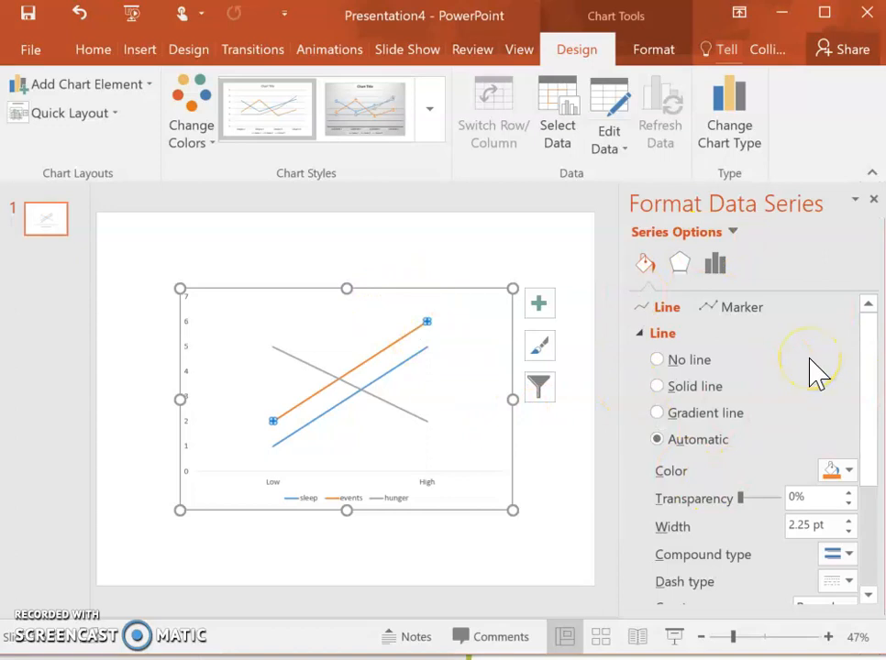
{"action": "mouse_move", "coordinate": [255, 463]}
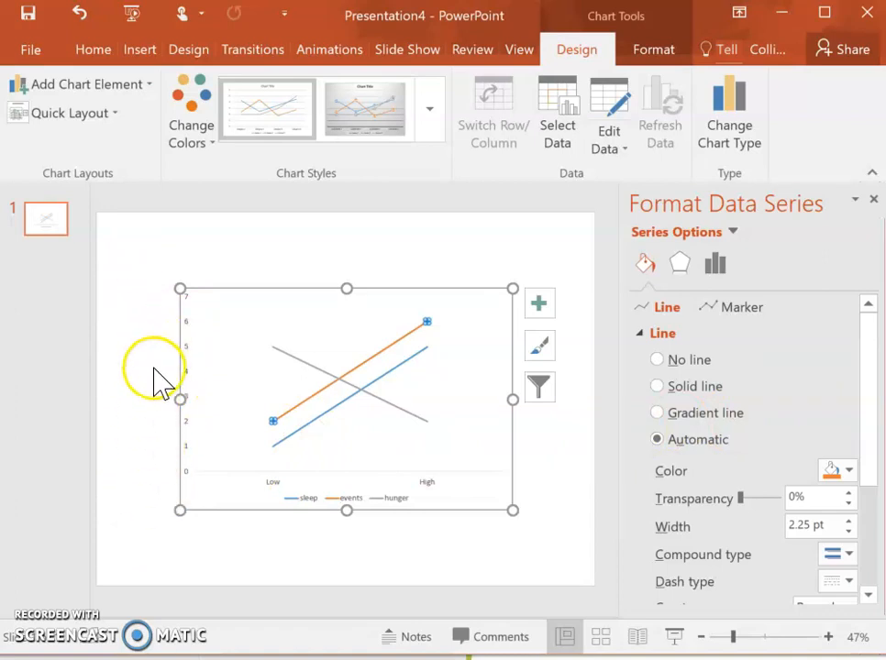
{"action": "mouse_move", "coordinate": [105, 138]}
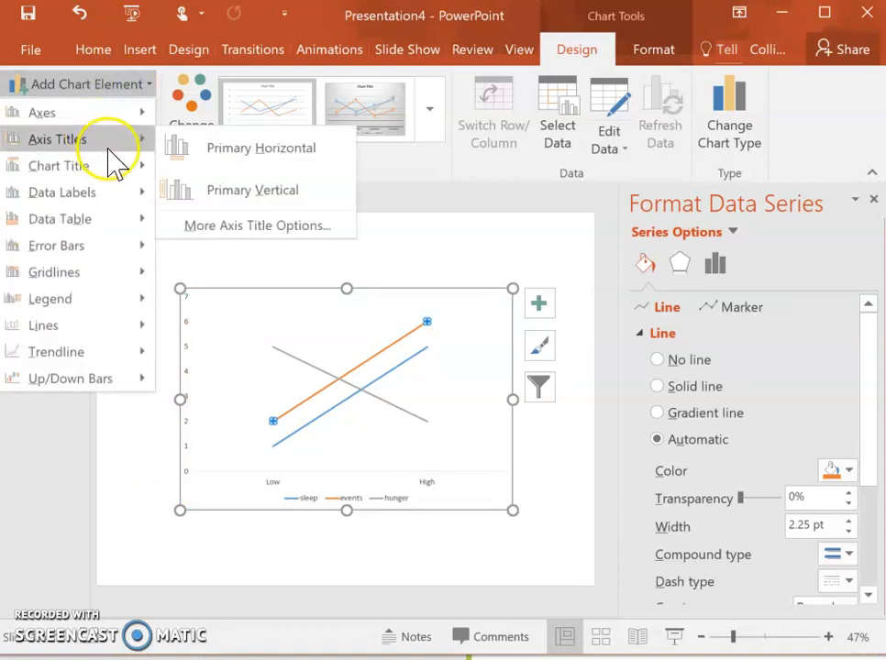
- Add primary horizontal and vertical axis titles to the chart, naming the vertical one Happiness
{"action": "left_click", "coordinate": [261, 148]}
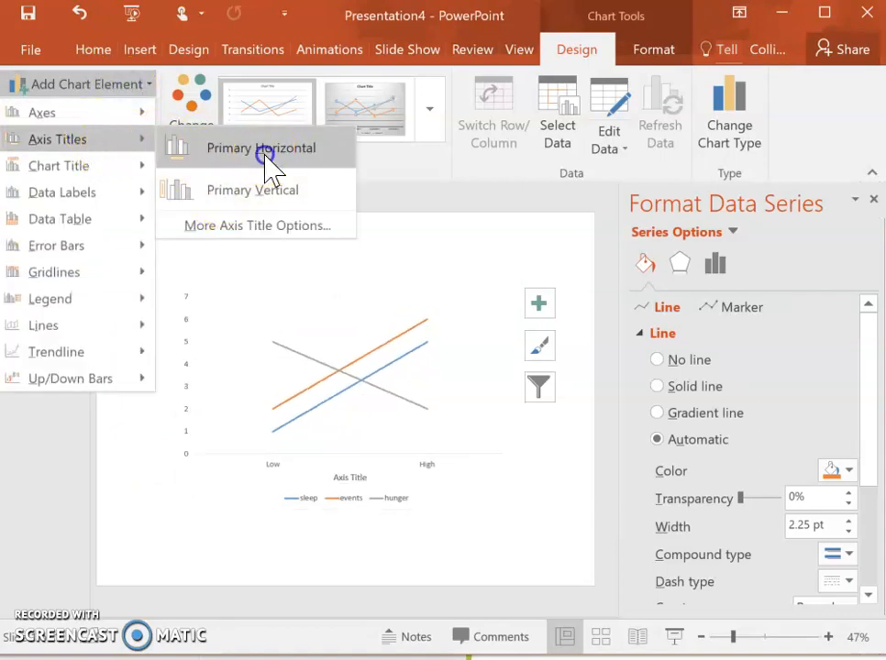
{"action": "left_click", "coordinate": [261, 148]}
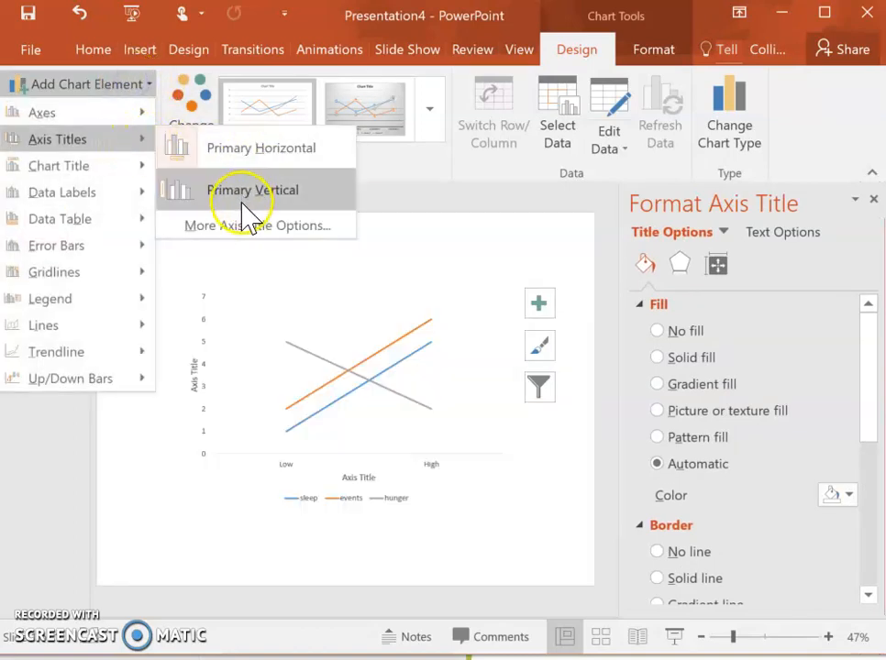
{"action": "left_click", "coordinate": [252, 190]}
{"action": "type", "text": "Happiness"}
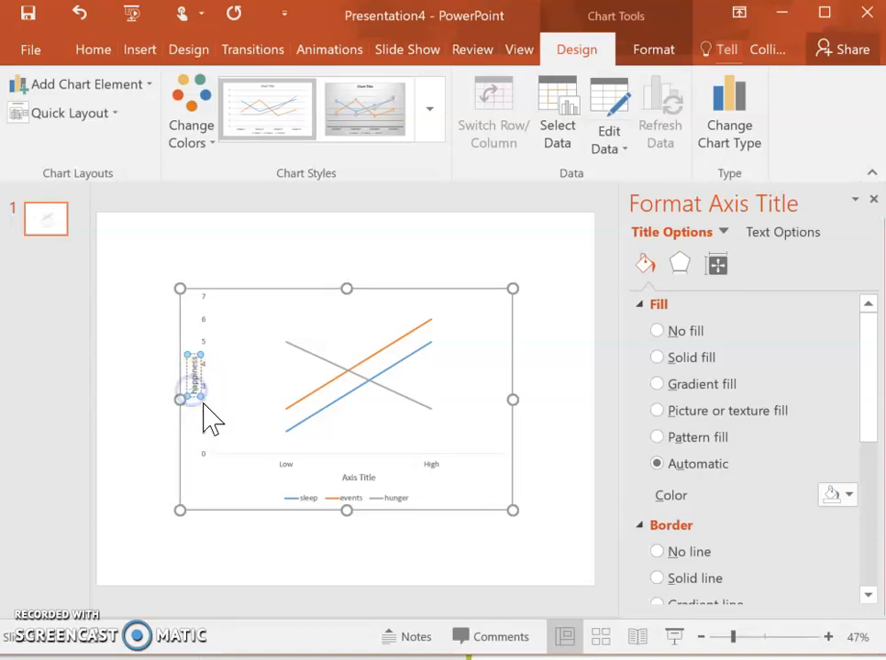
{"action": "mouse_move", "coordinate": [193, 381]}
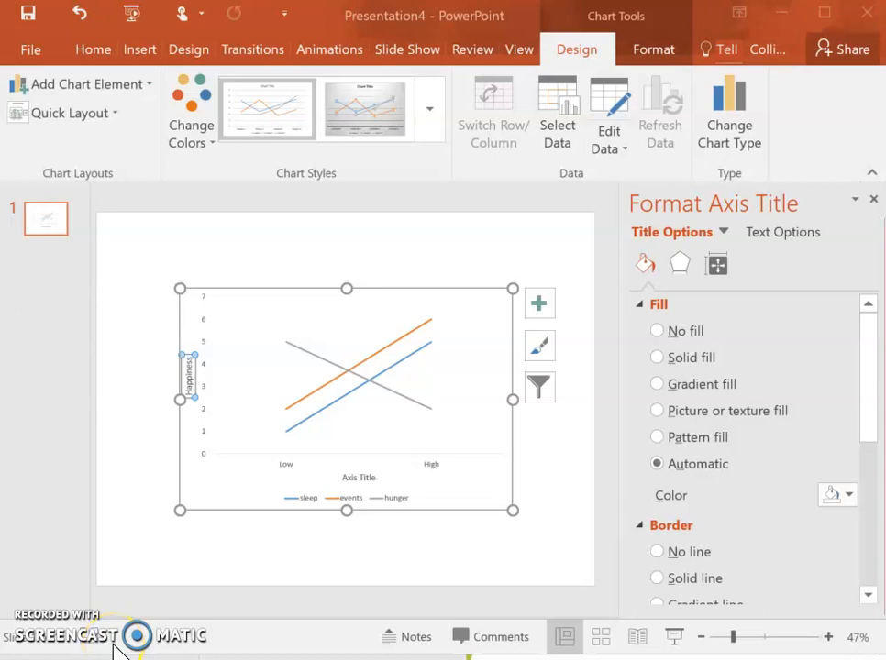
{"action": "mouse_move", "coordinate": [435, 312]}
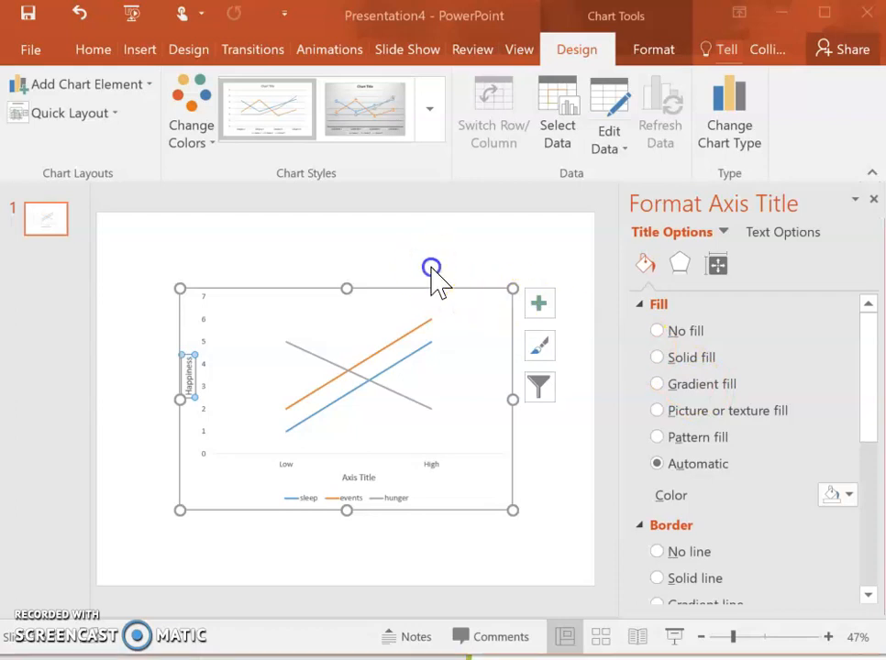
- Finish the Happiness axis title, dismiss the chart's context menu, and deselect the chart
{"action": "left_click", "coordinate": [358, 376]}
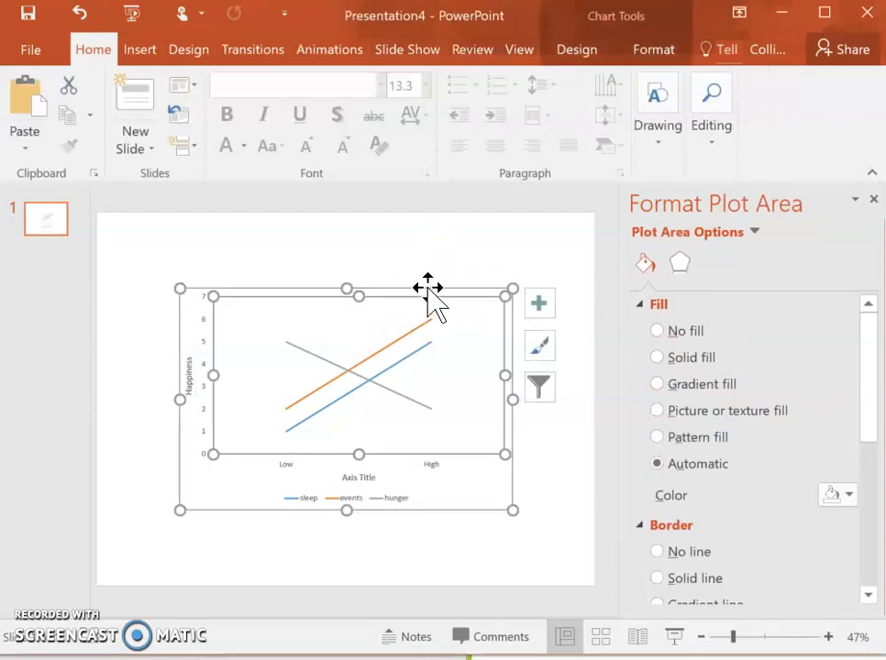
{"action": "right_click", "coordinate": [431, 303]}
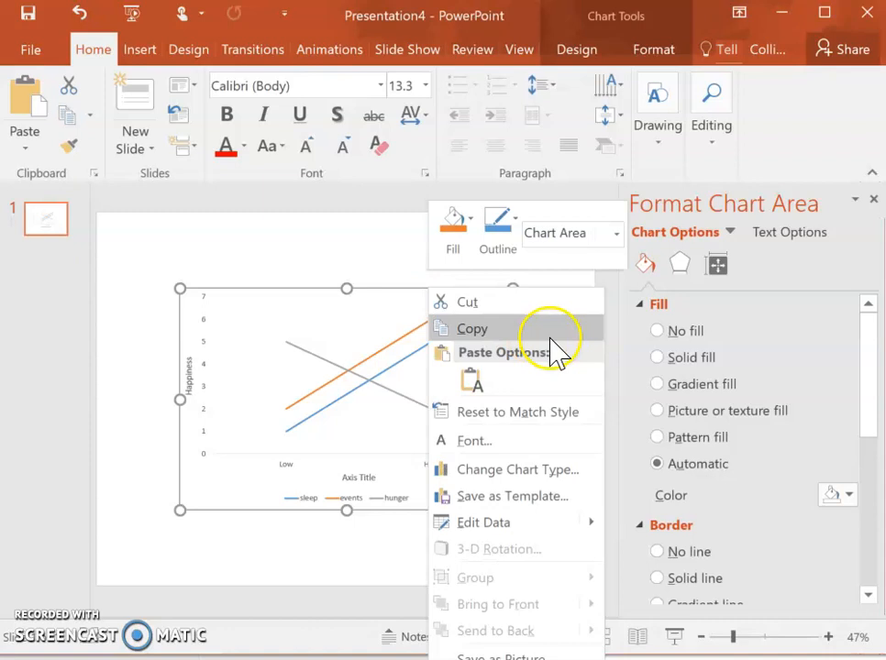
{"action": "left_click", "coordinate": [264, 550]}
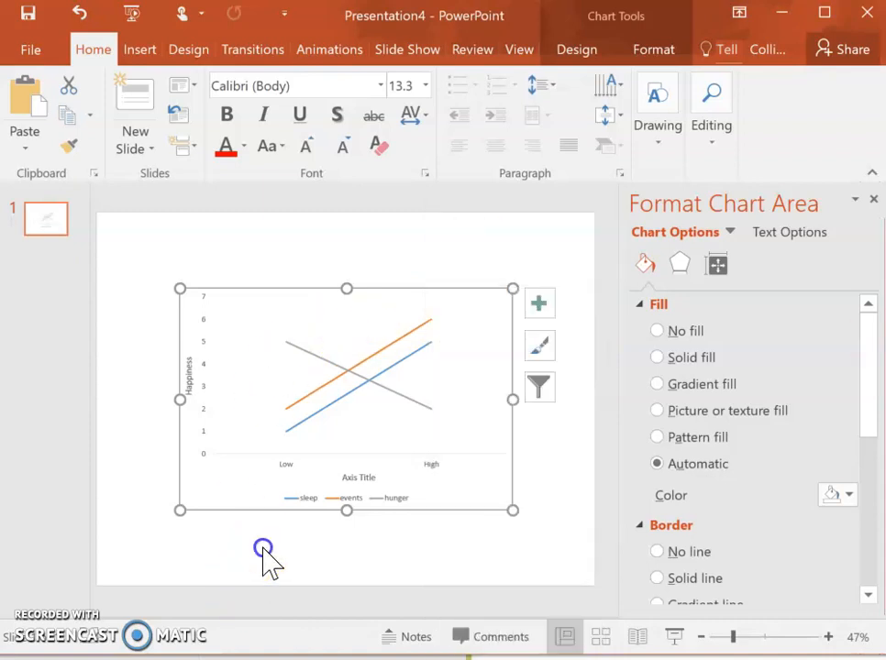
{"action": "mouse_move", "coordinate": [371, 303]}
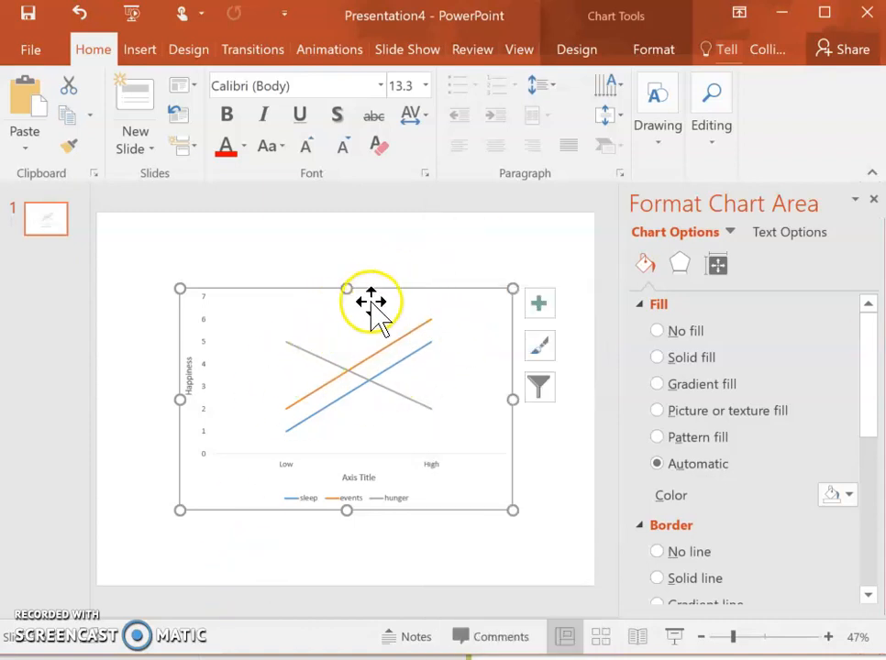
{"action": "mouse_move", "coordinate": [438, 293]}
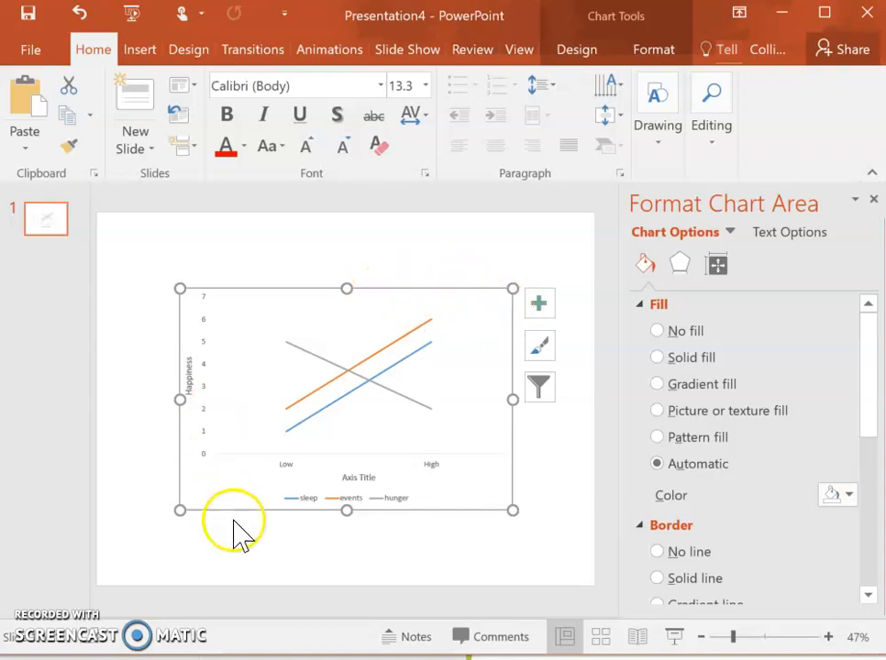
{"action": "mouse_move", "coordinate": [438, 292]}
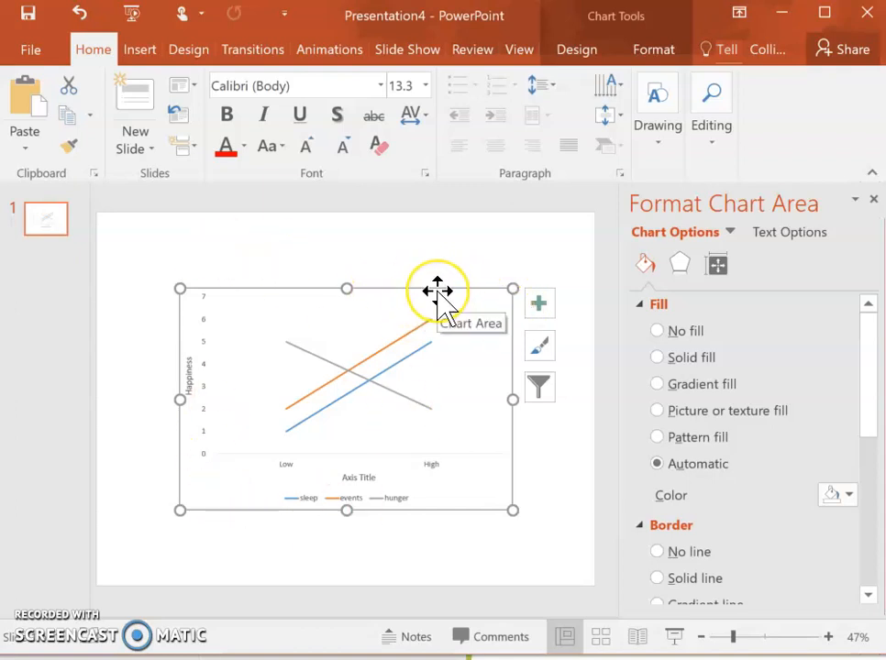
{"action": "mouse_move", "coordinate": [431, 295]}
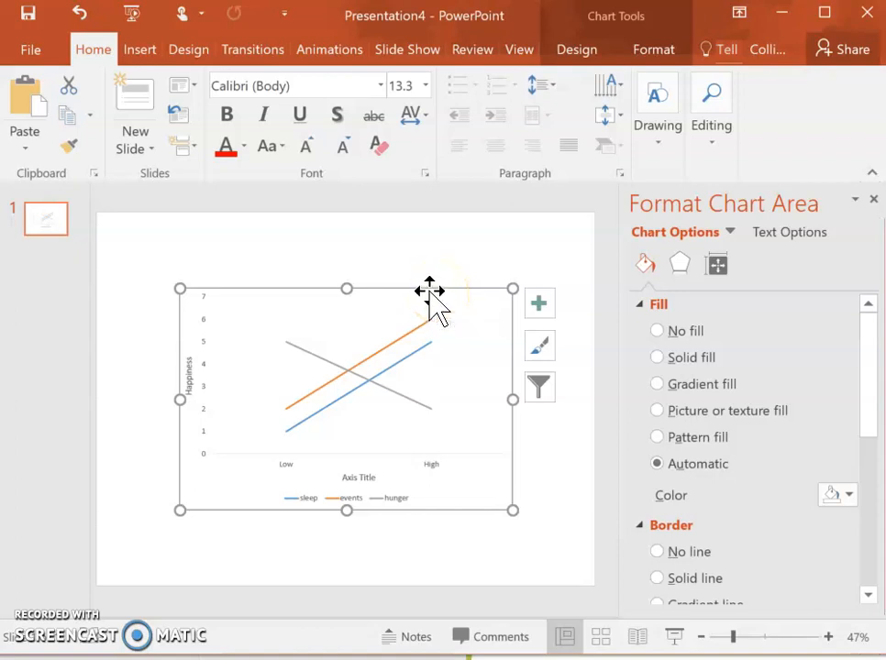
{"action": "mouse_move", "coordinate": [142, 400]}
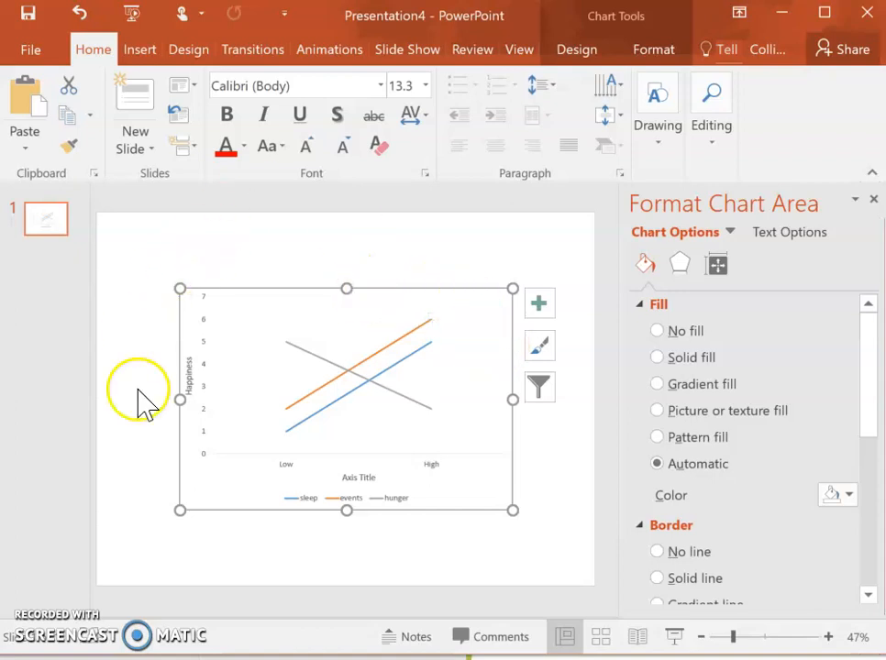
{"action": "mouse_move", "coordinate": [227, 347]}
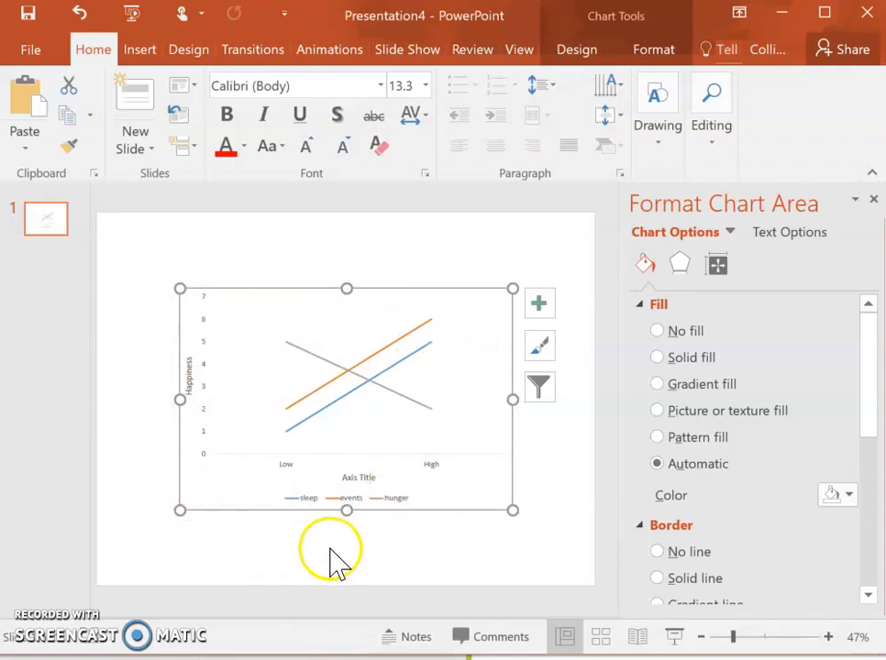
{"action": "mouse_move", "coordinate": [218, 406]}
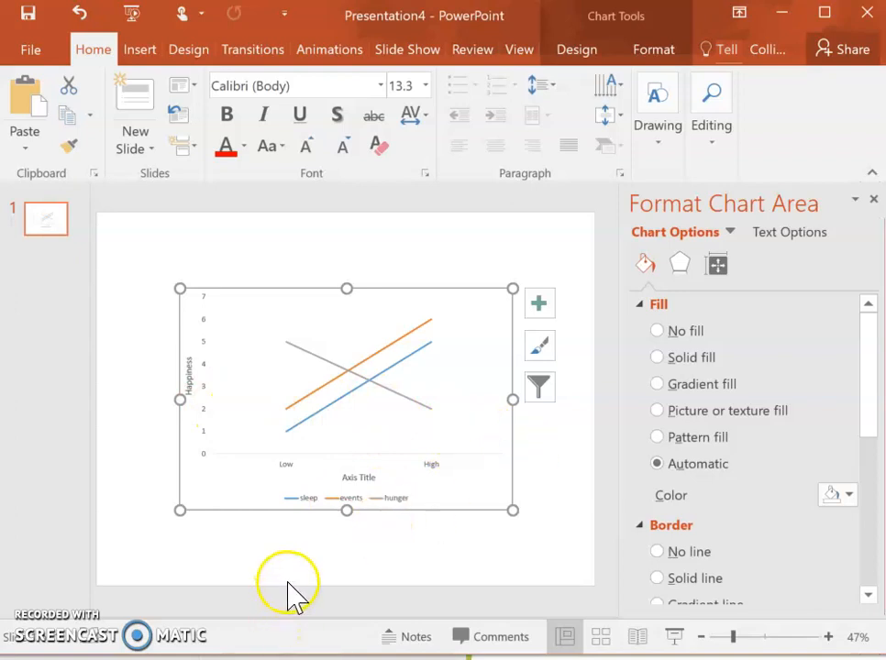
{"action": "mouse_move", "coordinate": [260, 259]}
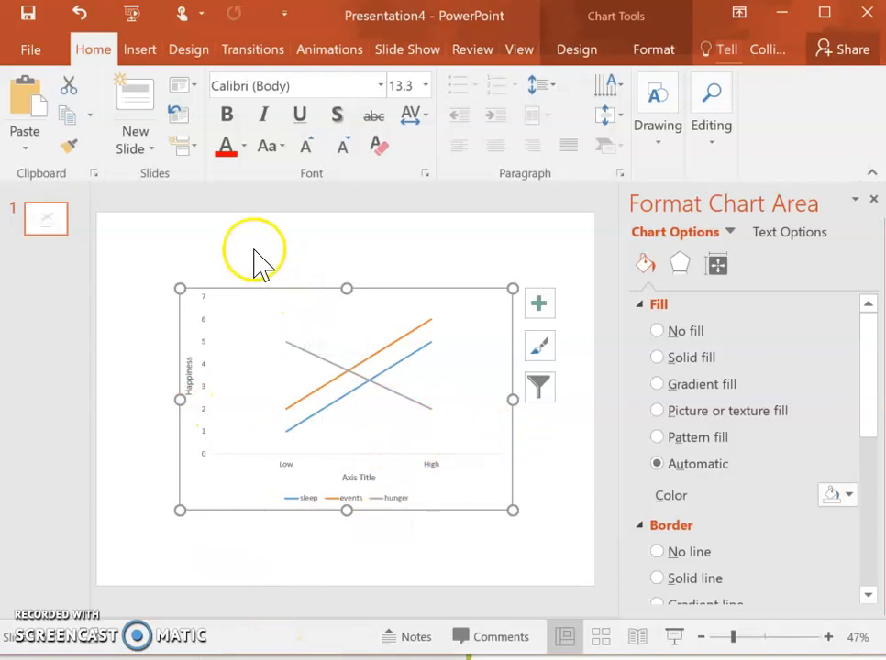
{"action": "mouse_move", "coordinate": [346, 600]}
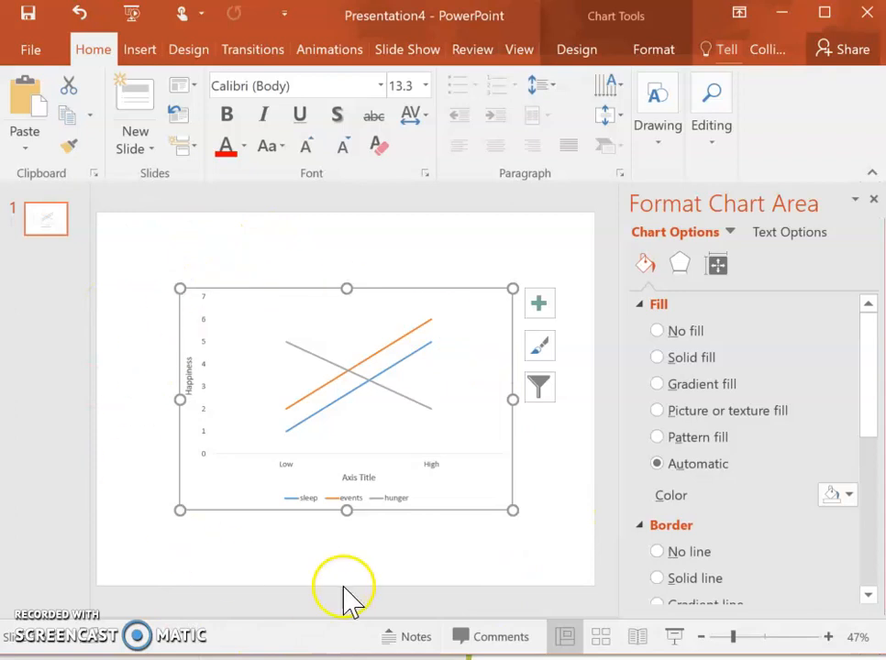
{"action": "left_click", "coordinate": [483, 558]}
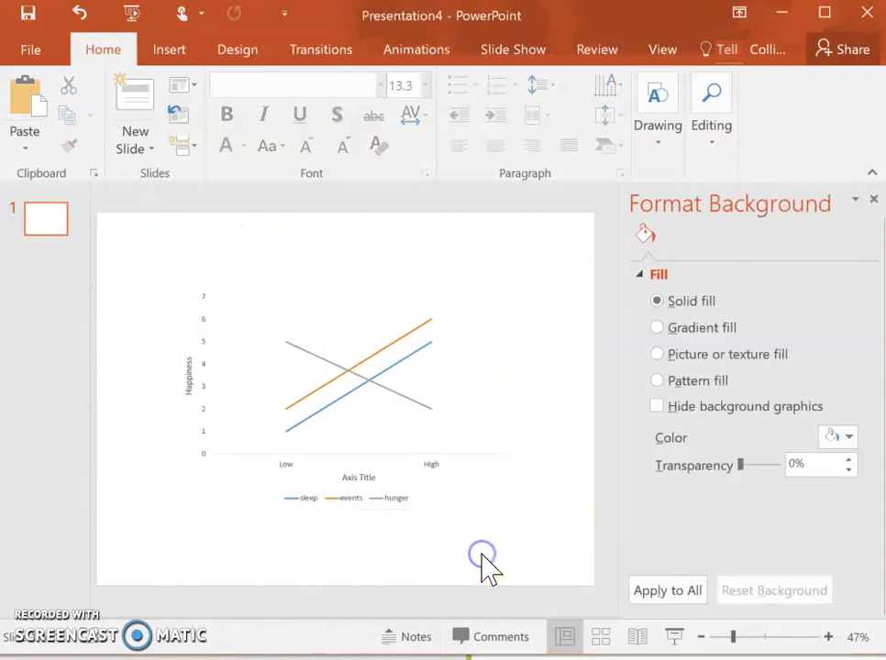